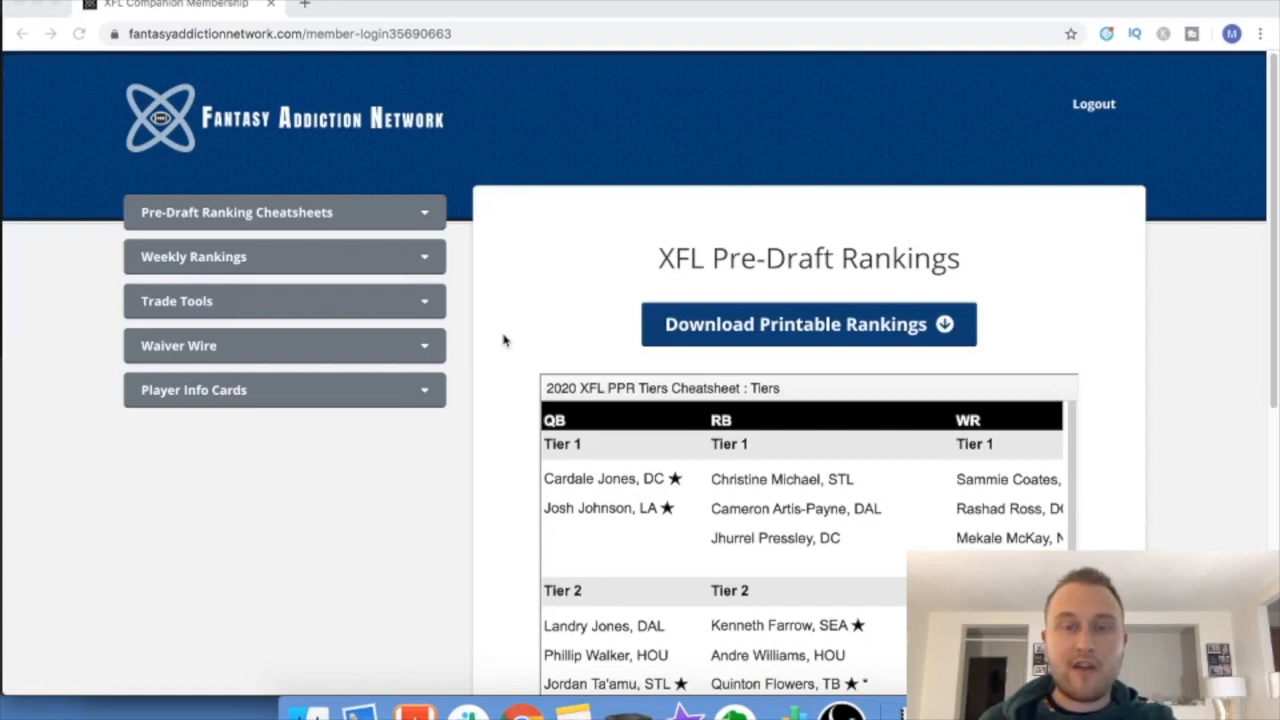
pyautogui.moveTo(516, 310)
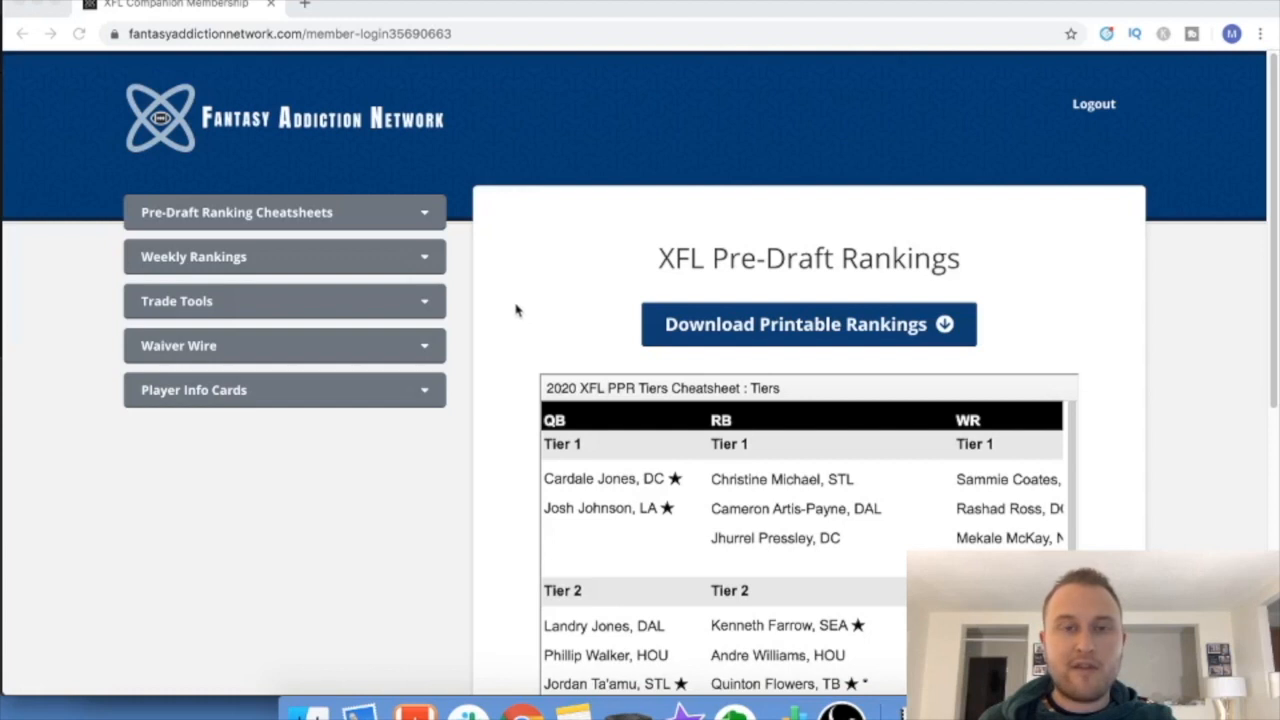
pyautogui.moveTo(504, 302)
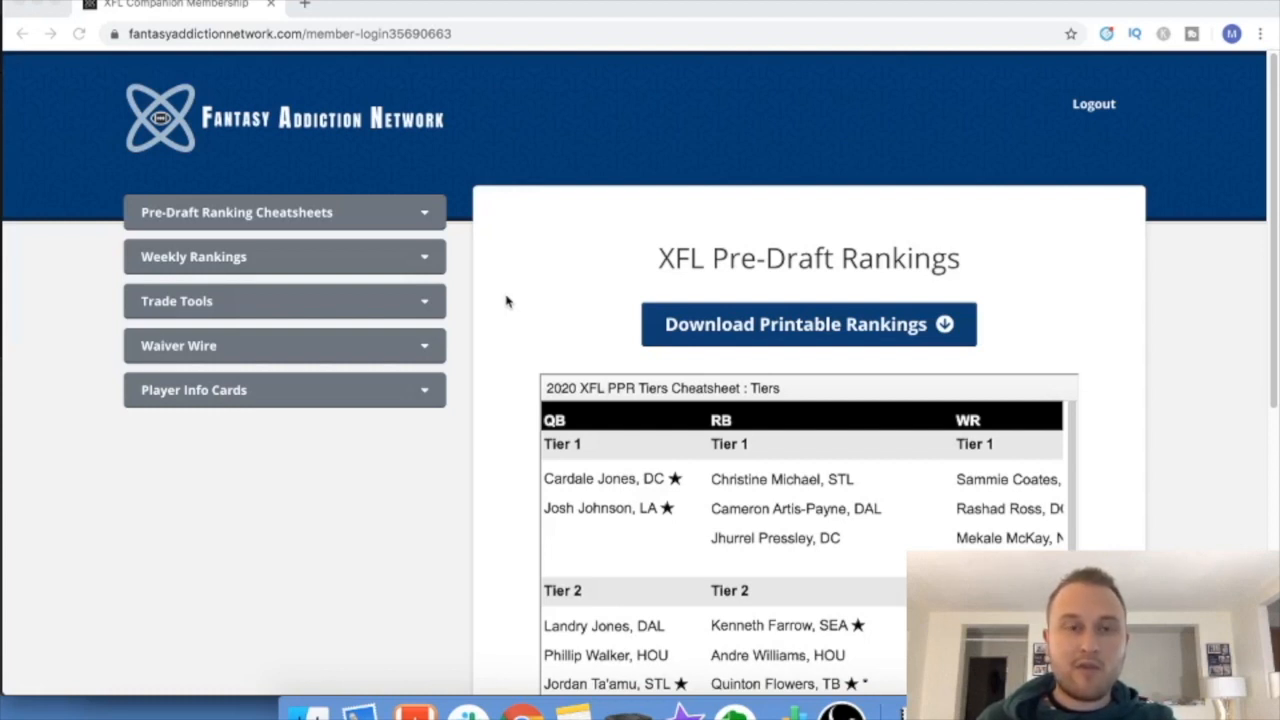
pyautogui.moveTo(428, 308)
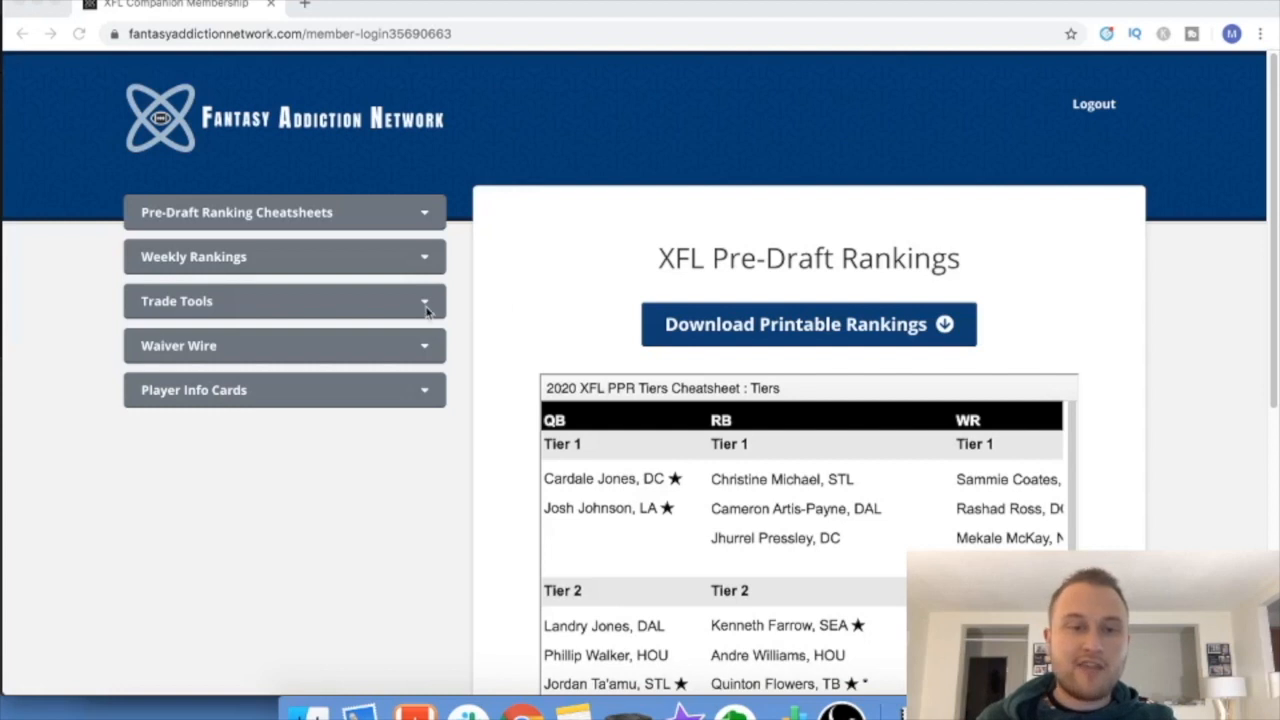
pyautogui.moveTo(424, 310)
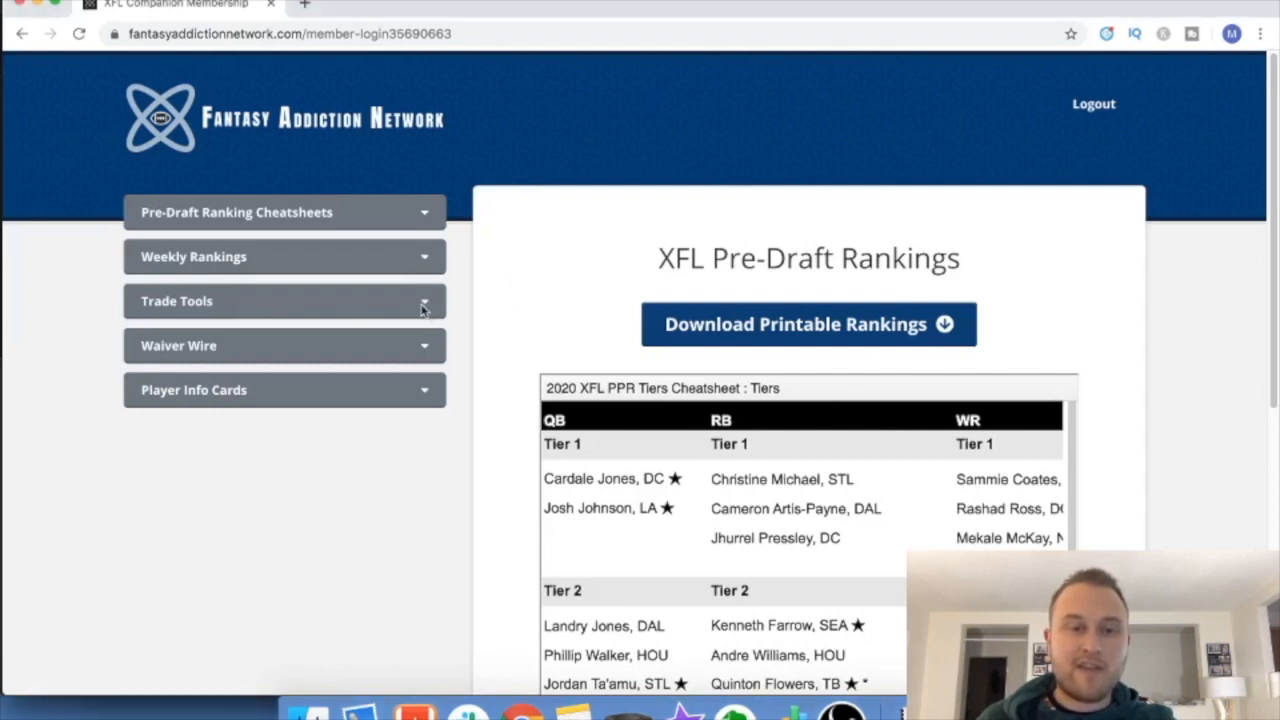
# - From Trade Tools > Trade Calculator, download the 2020 XFL Trade Calculator spreadsheet
pyautogui.click(284, 300)
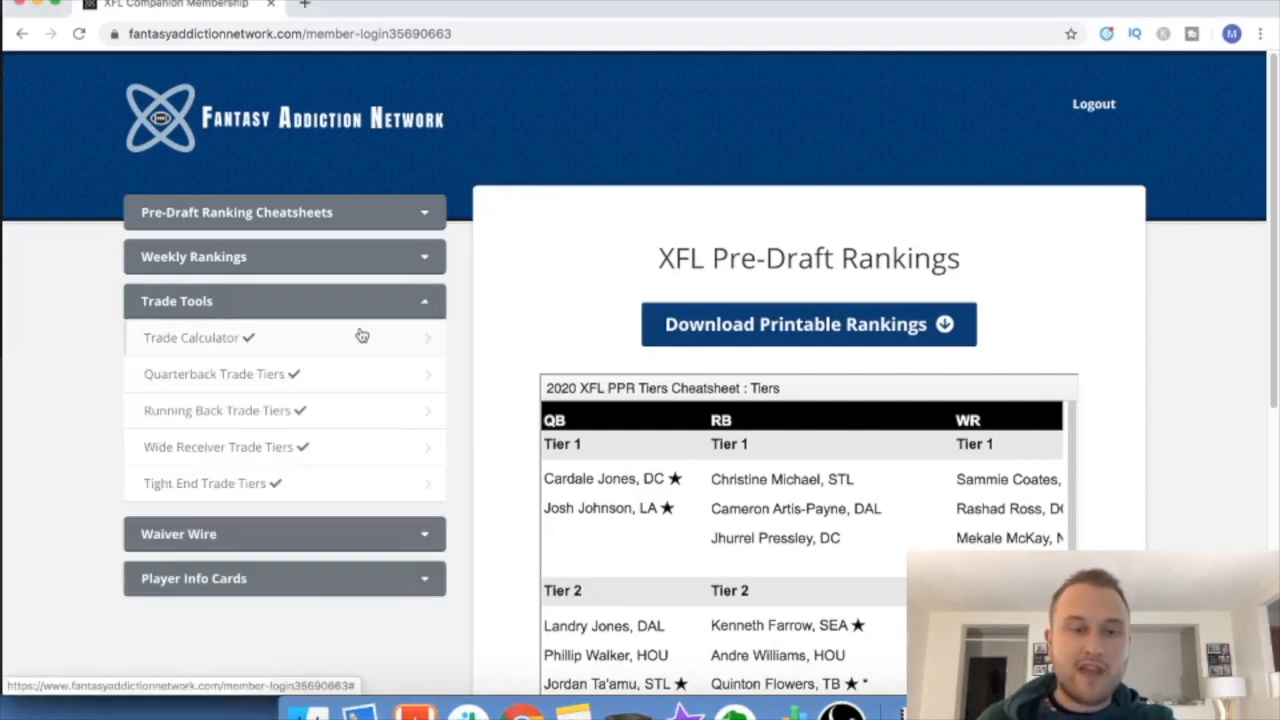
pyautogui.click(192, 336)
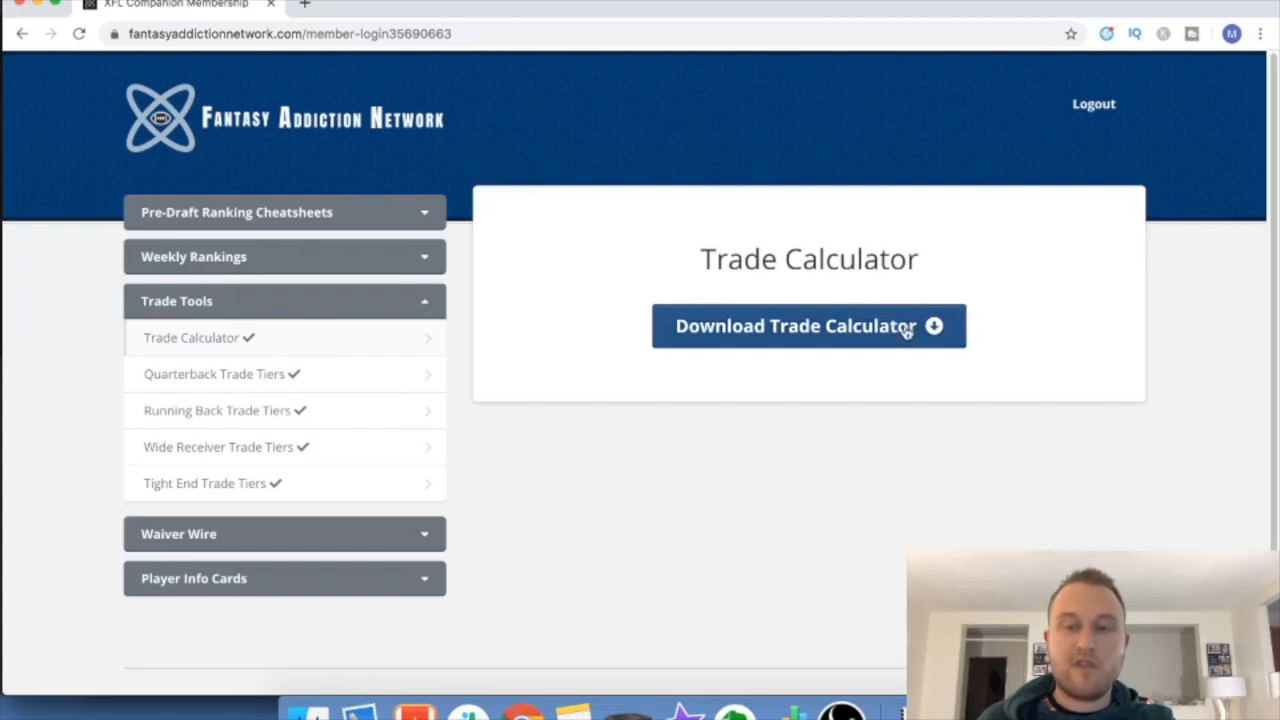
pyautogui.click(808, 324)
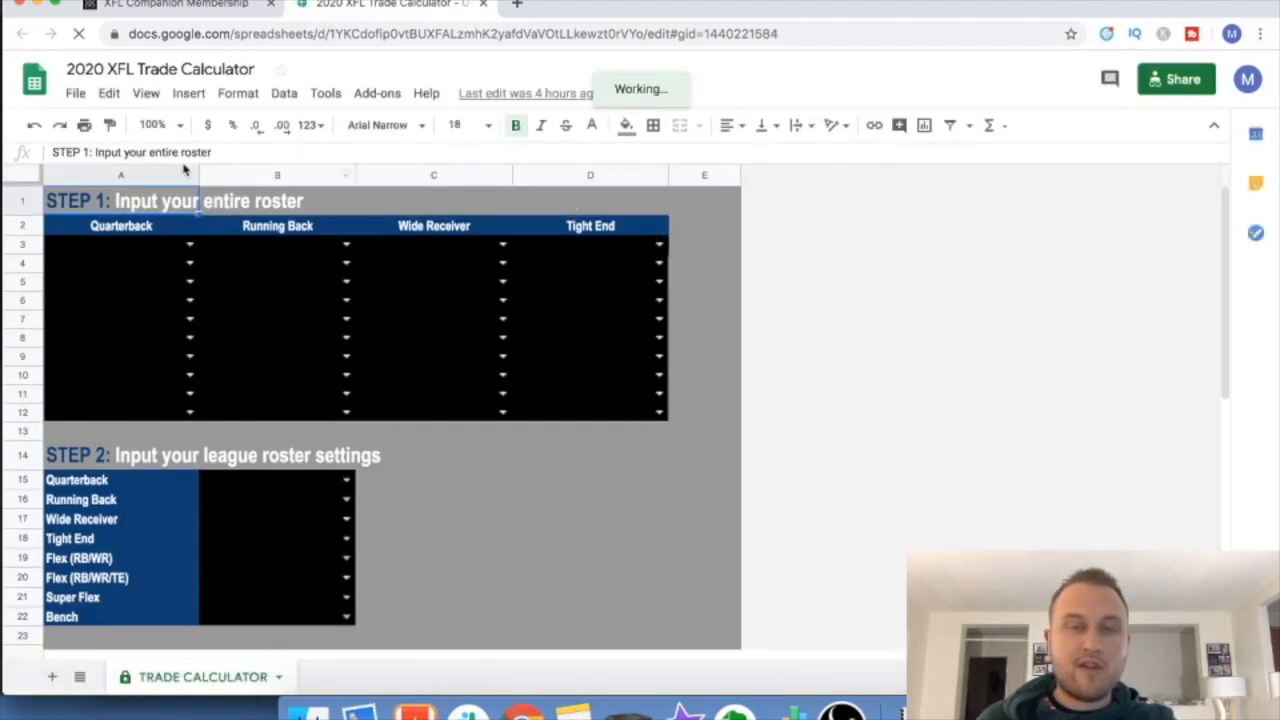
# - Make a personal copy named 'Copy of 2020 XFL Trade Calculator' via File > Make a copy
pyautogui.click(74, 94)
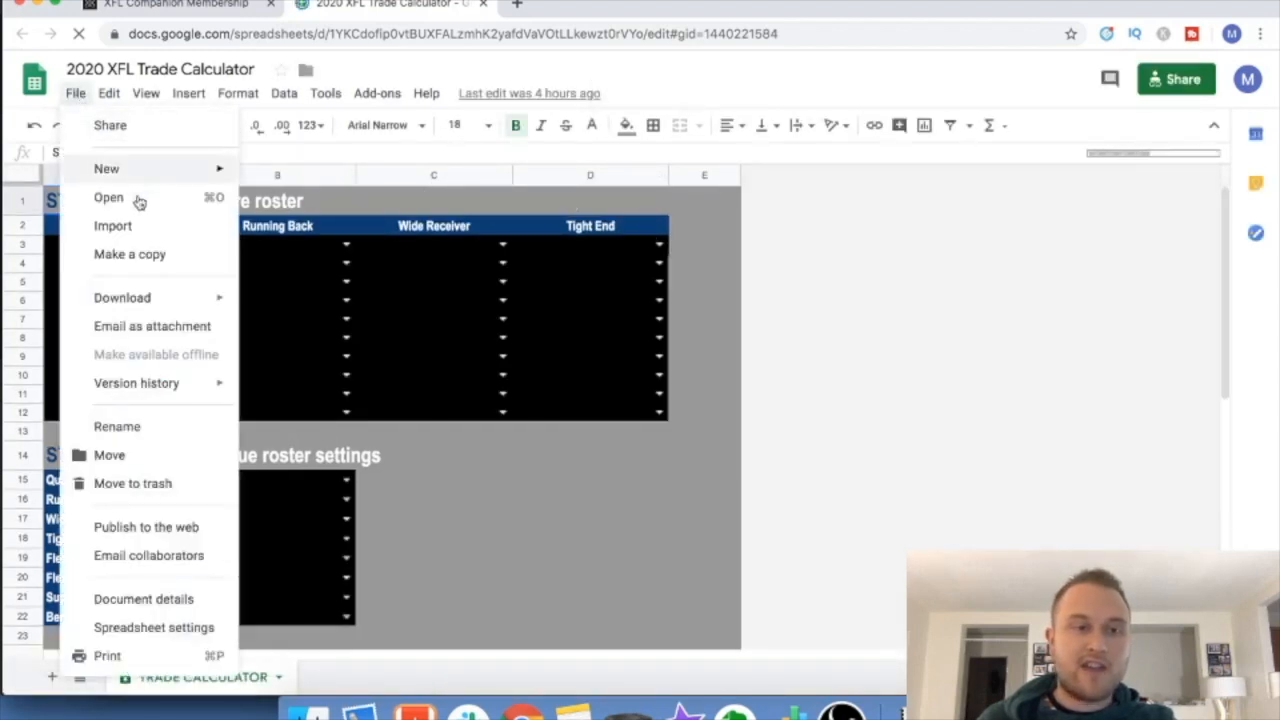
pyautogui.moveTo(132, 254)
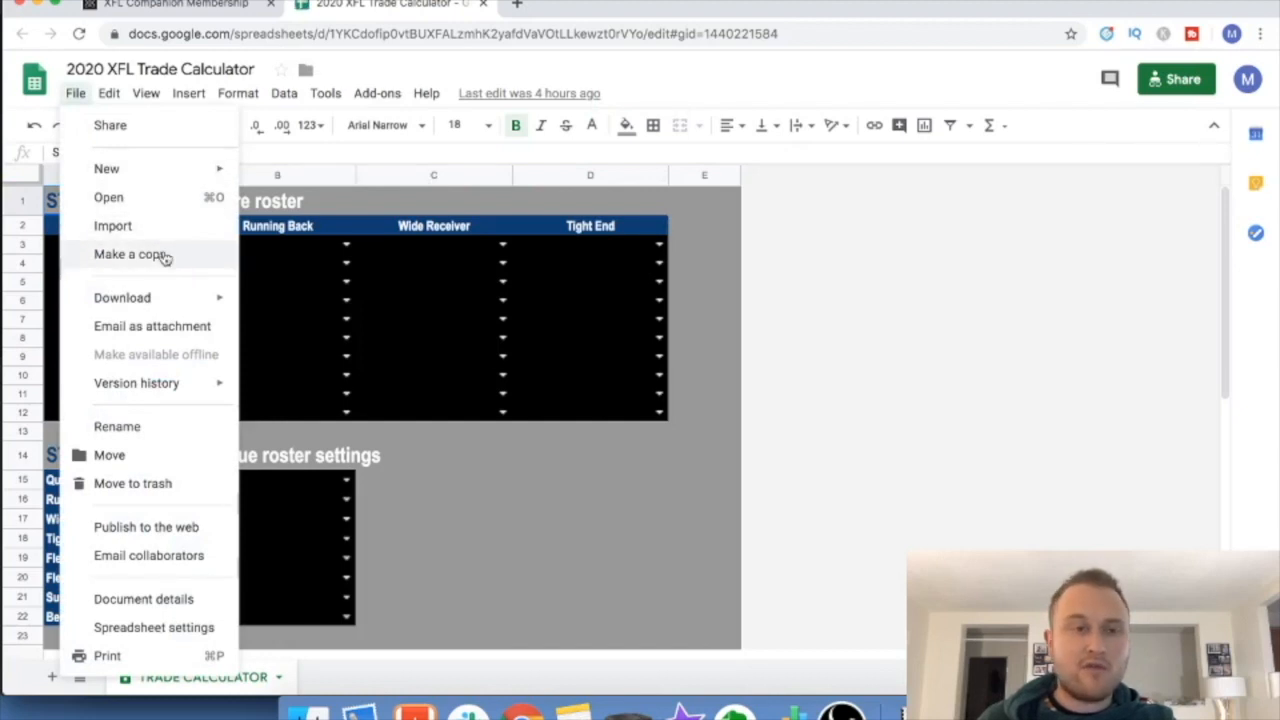
pyautogui.click(128, 254)
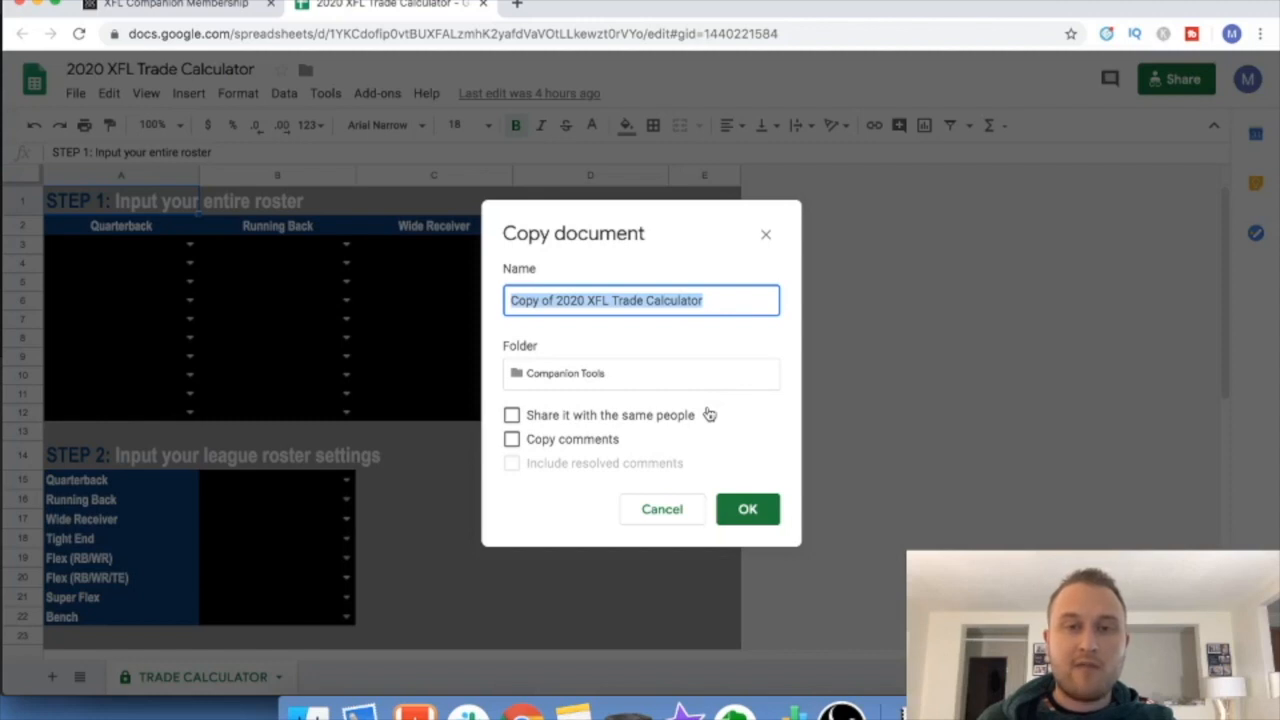
pyautogui.moveTo(738, 470)
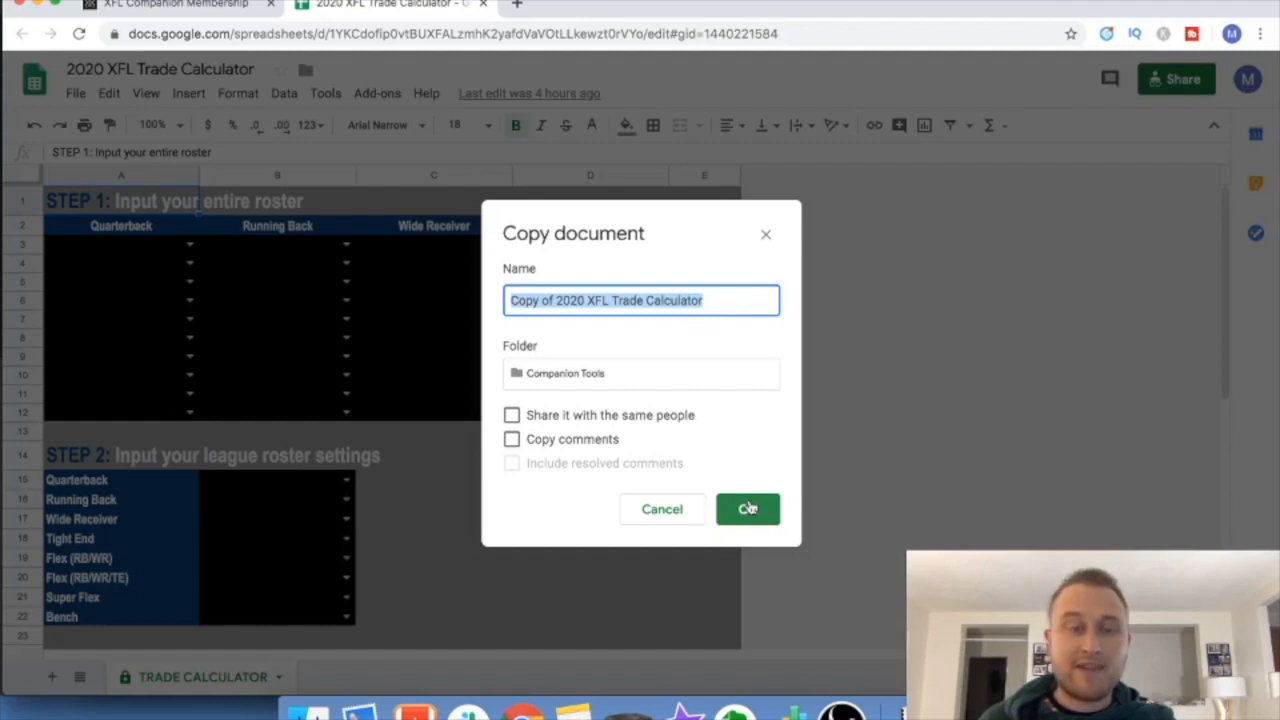
pyautogui.click(748, 510)
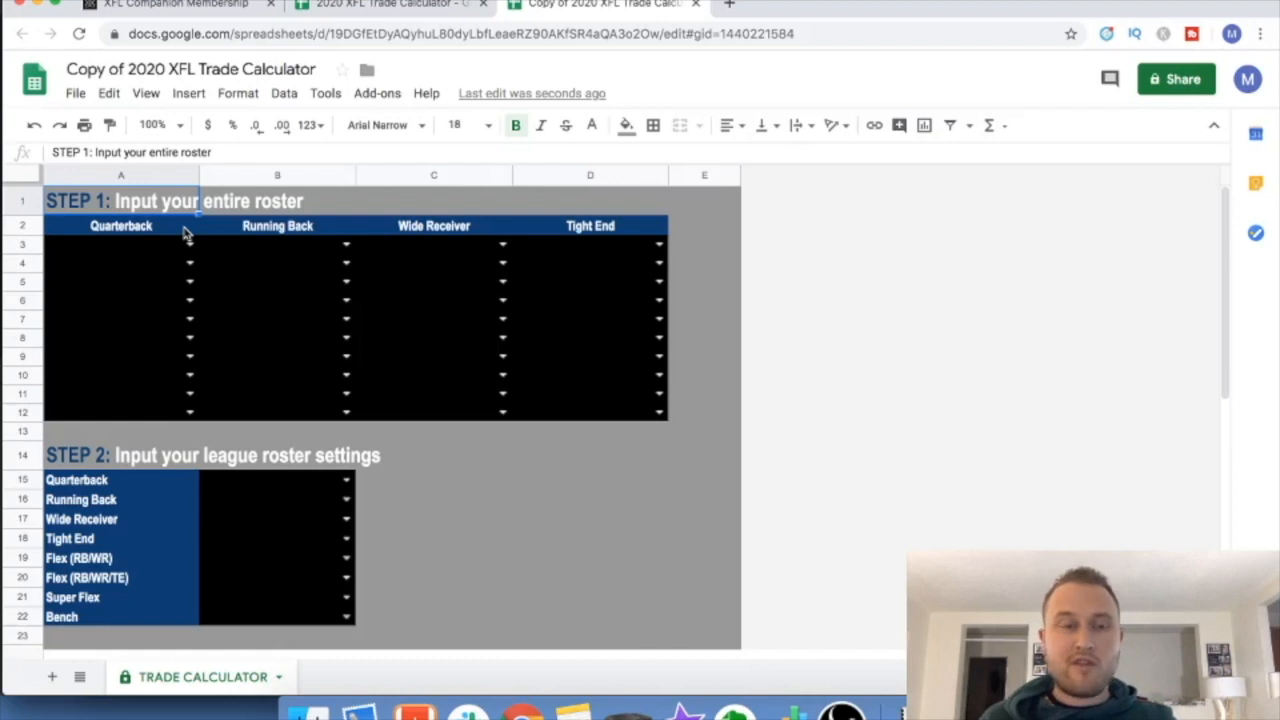
# - Enter quarterbacks Cardale Jones and Aaron Murray, TB in the Step 1 roster
pyautogui.click(120, 244)
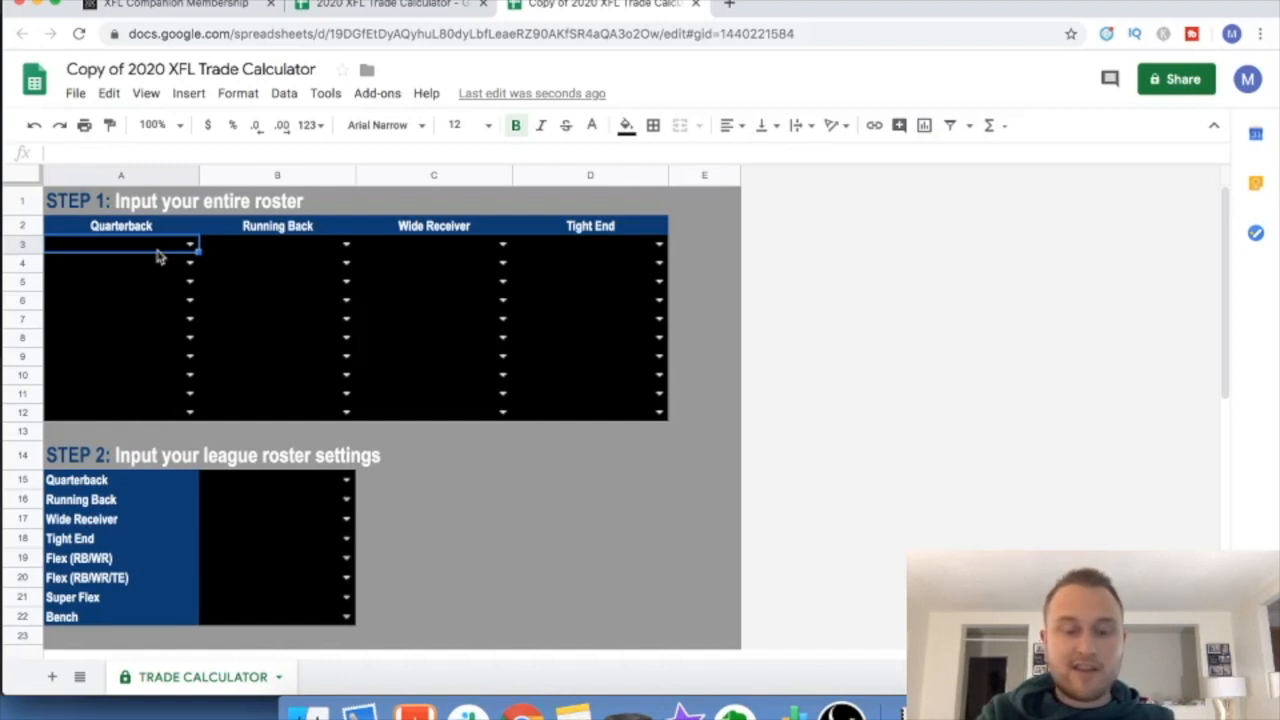
pyautogui.write('Cardale Jones, DC')
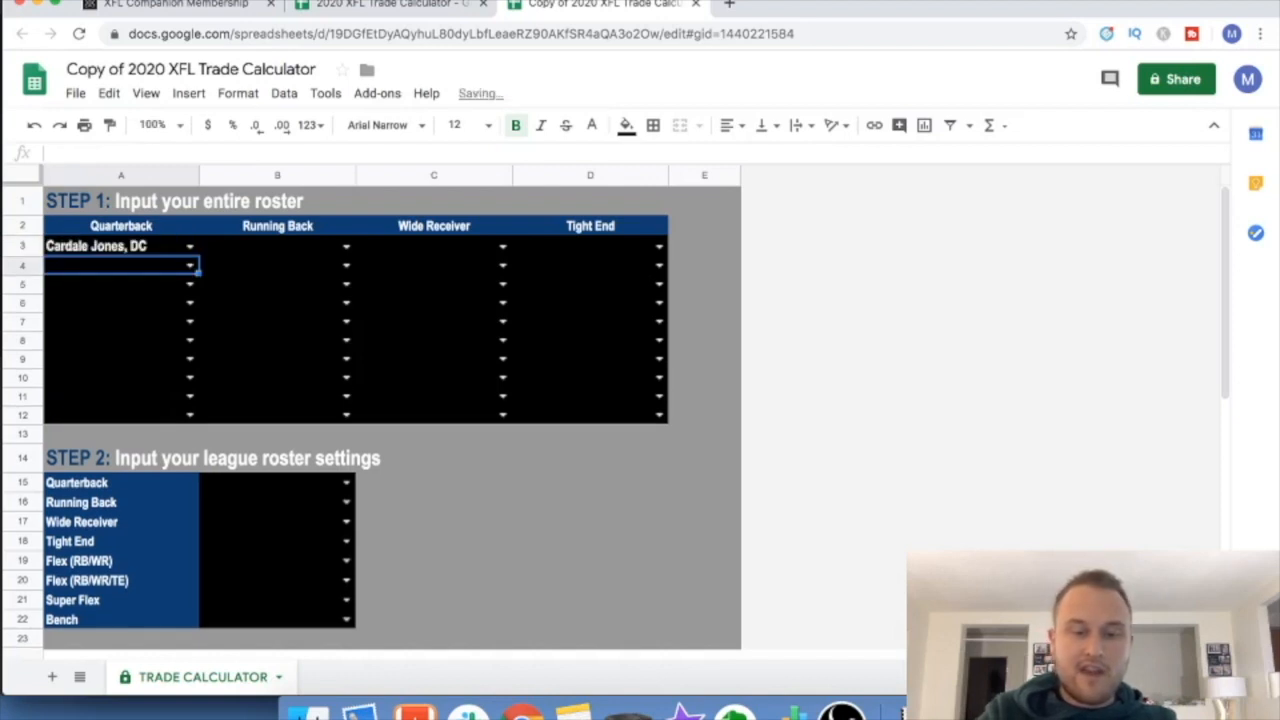
pyautogui.write('Aaron Murray, TB')
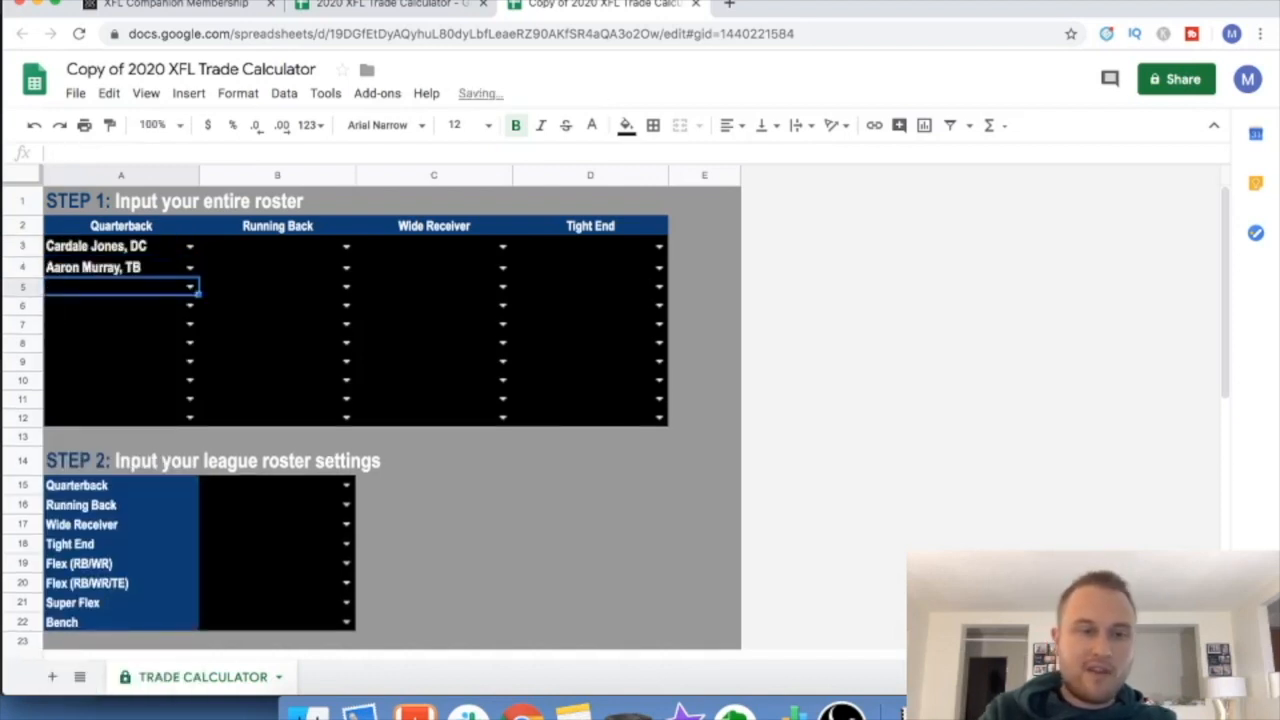
# - Enter running backs Kenneth Farrow, SEA, Andre Williams and Darius Victor, NY
pyautogui.click(276, 246)
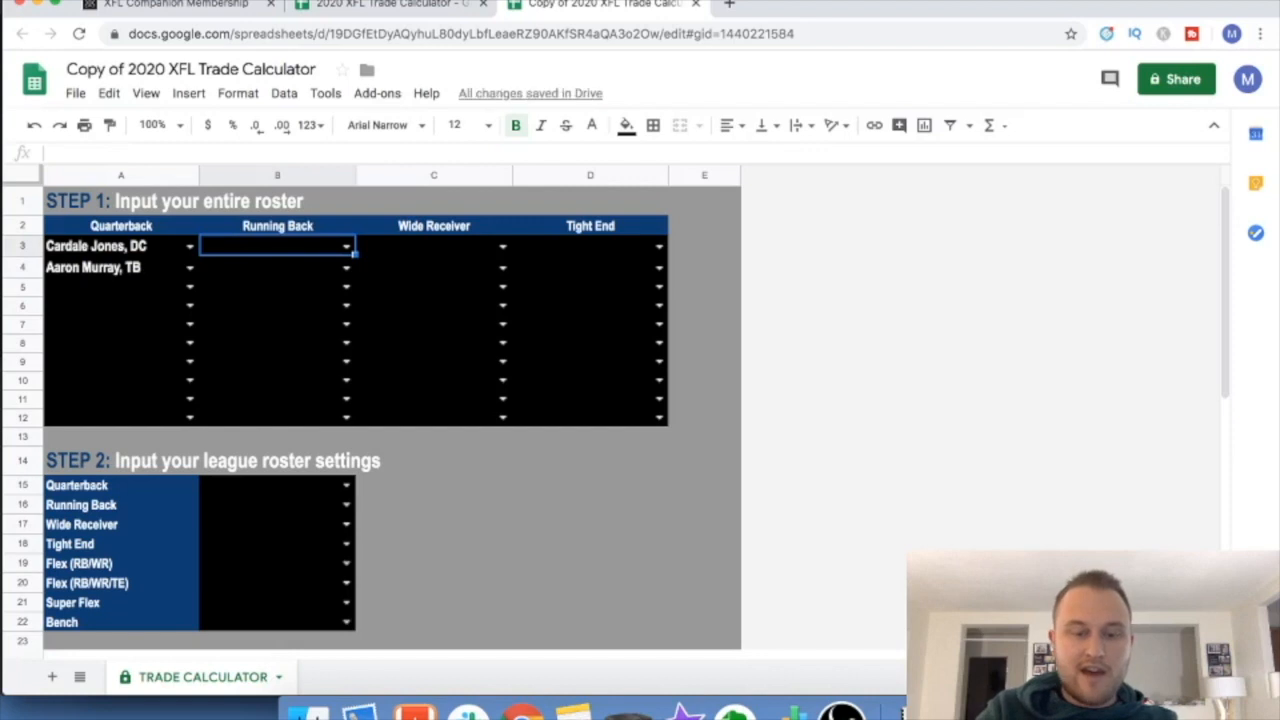
pyautogui.write('f')
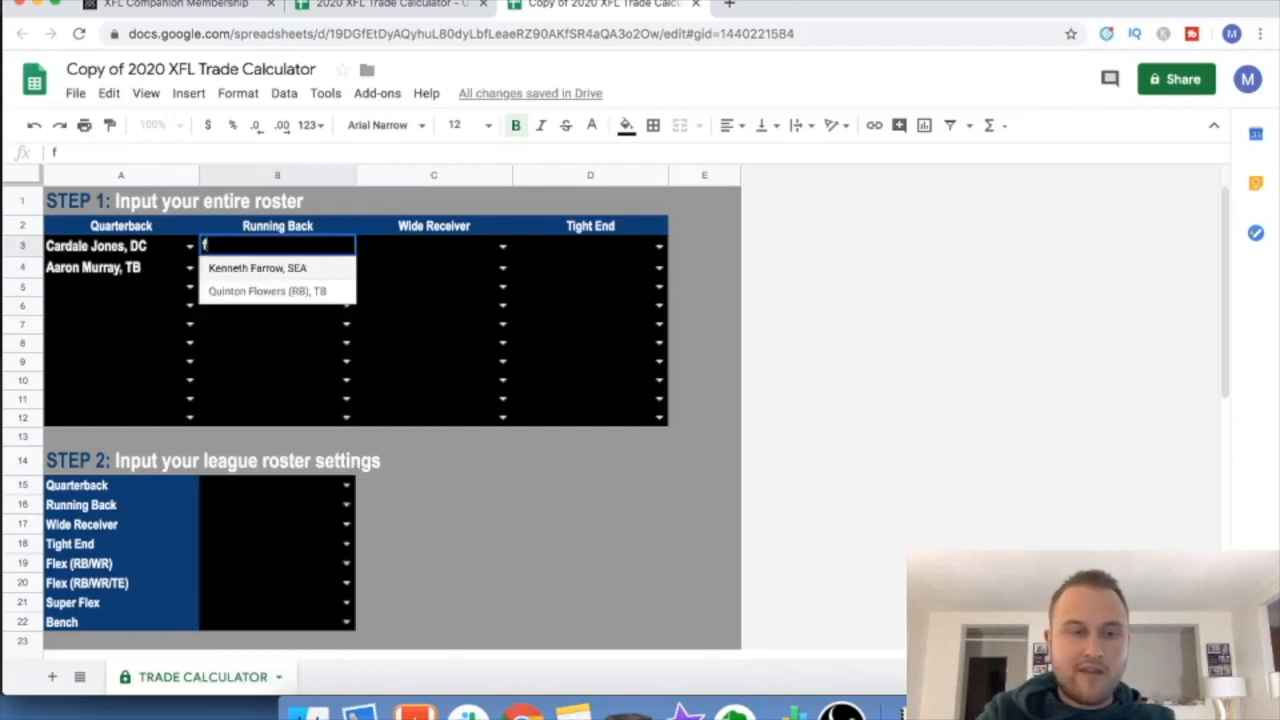
pyautogui.click(256, 268)
pyautogui.write('Andre Williams, HOU')
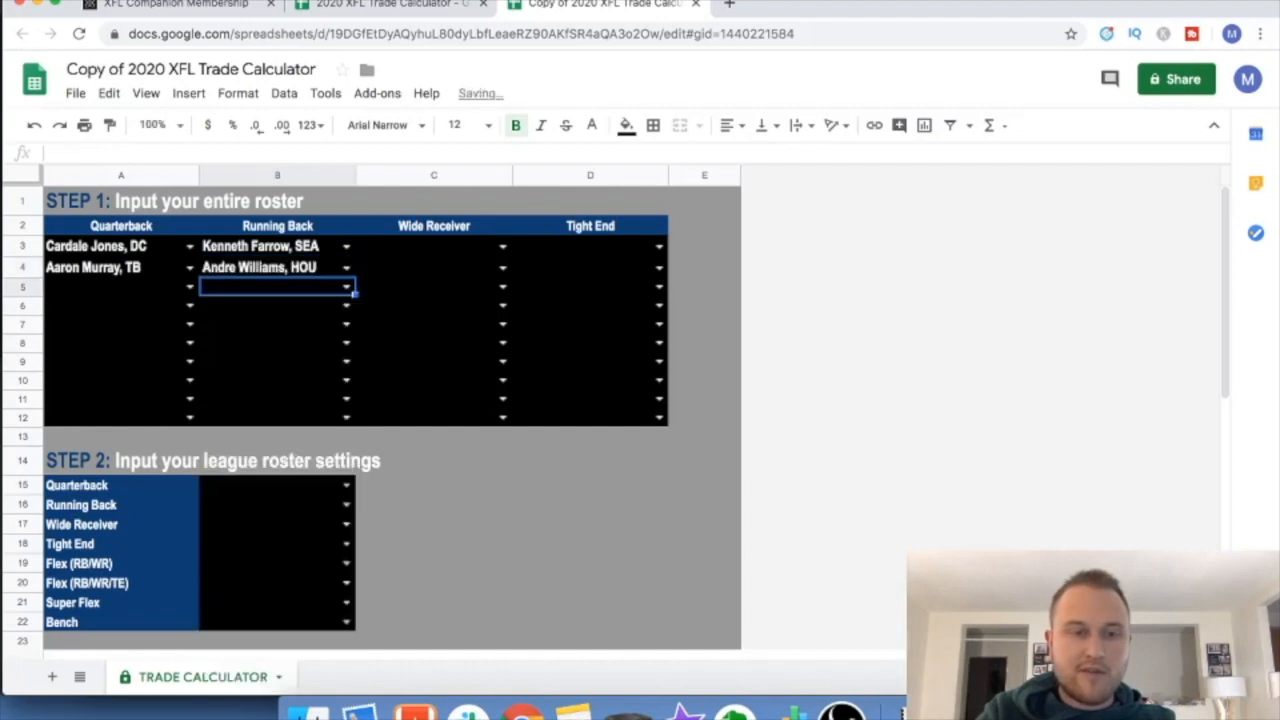
pyautogui.write('he')
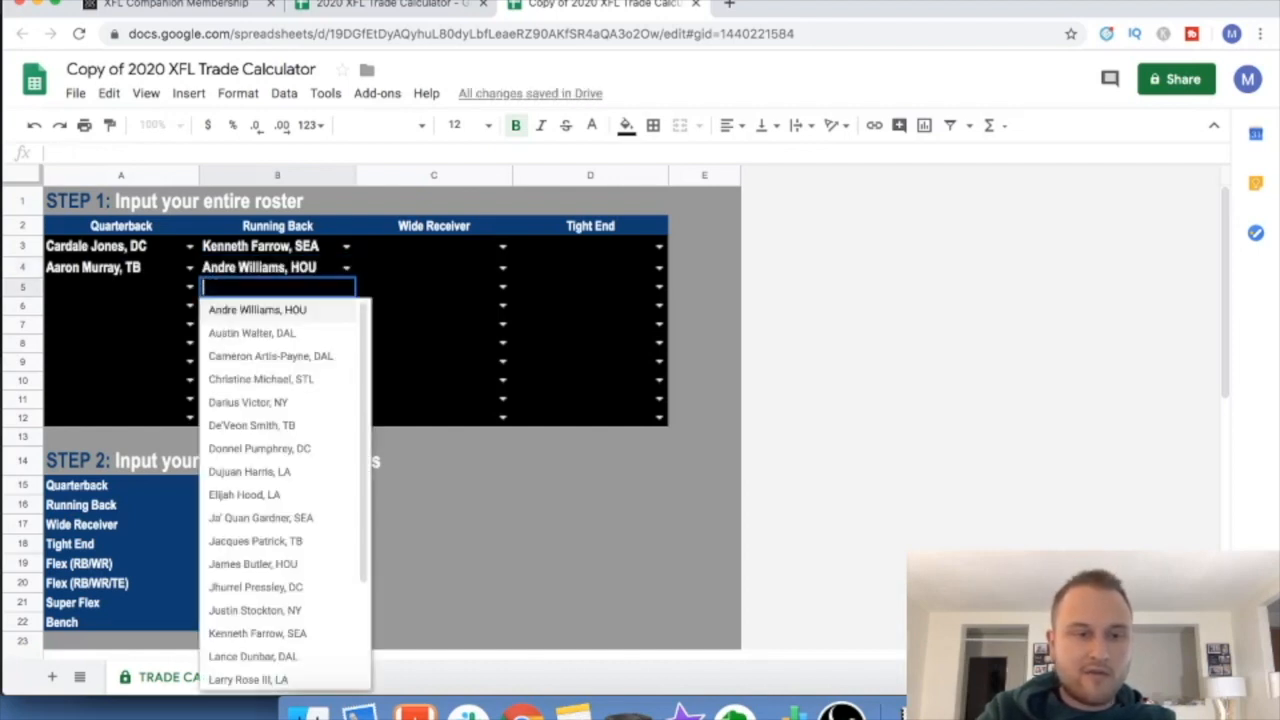
pyautogui.click(248, 402)
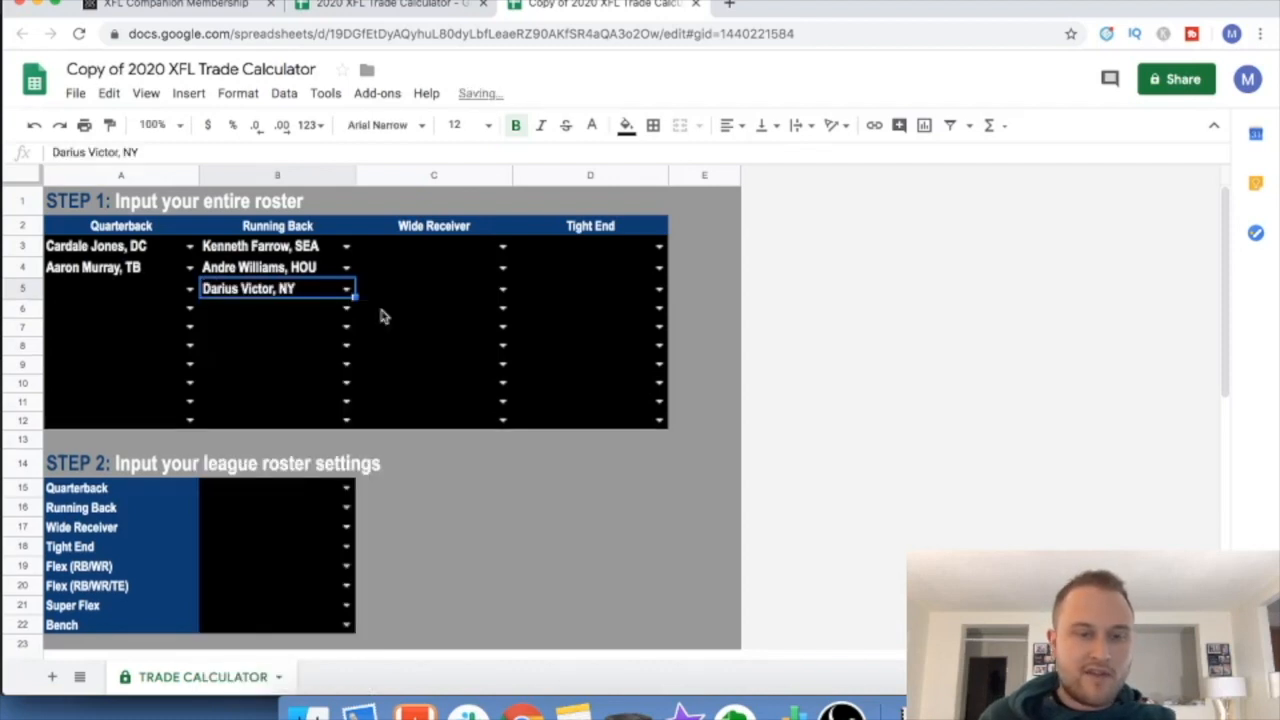
pyautogui.click(432, 246)
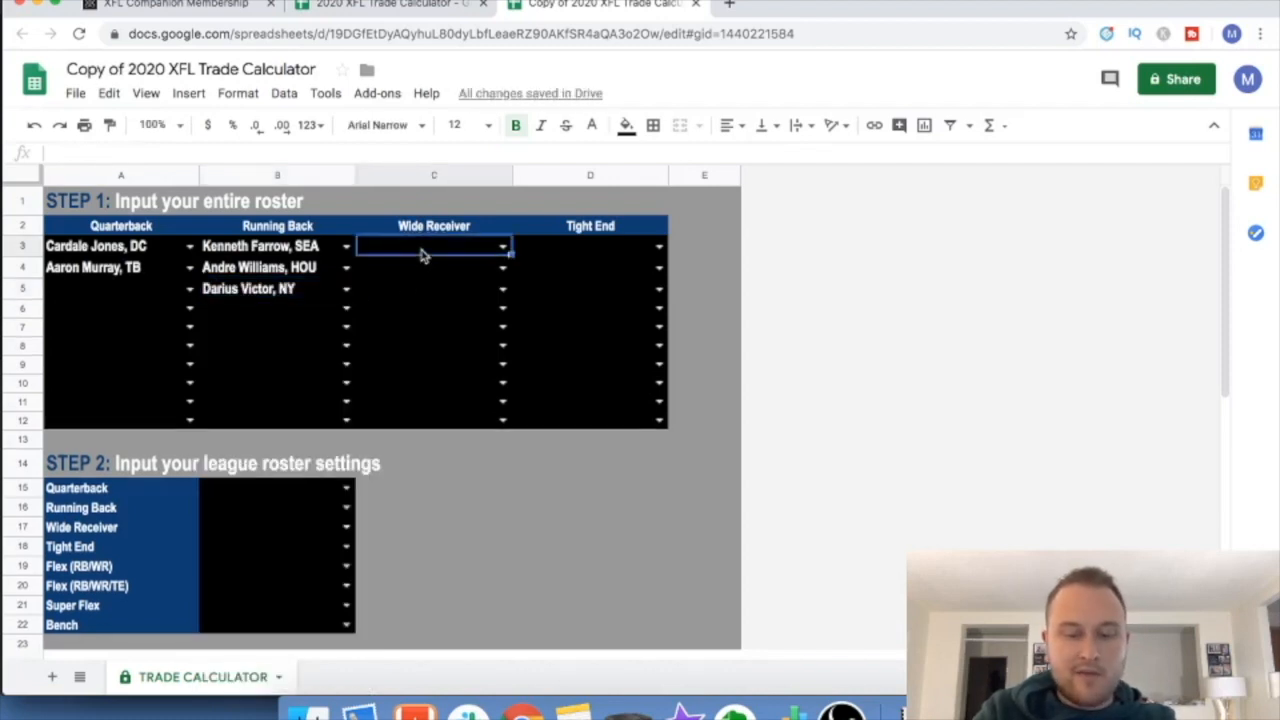
# - Enter wide receivers Mekale McKay and Nelson Spruce, LA in the roster
pyautogui.write('mc')
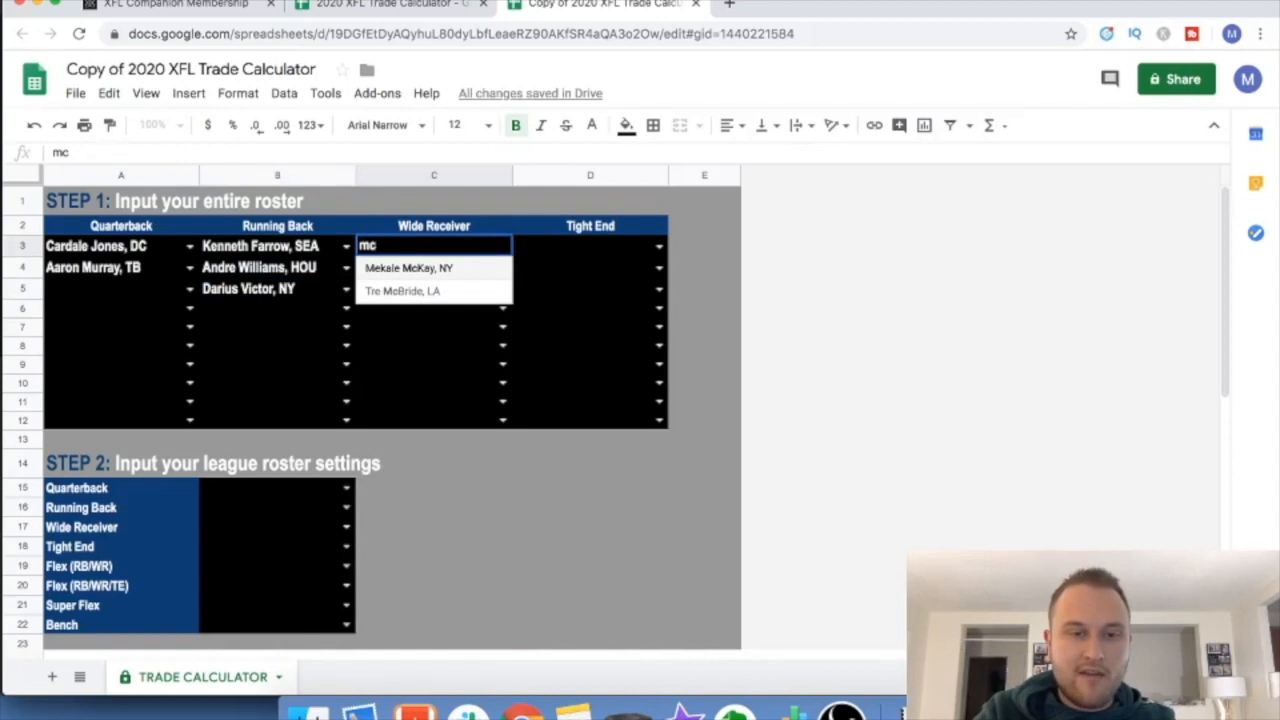
pyautogui.write('sp')
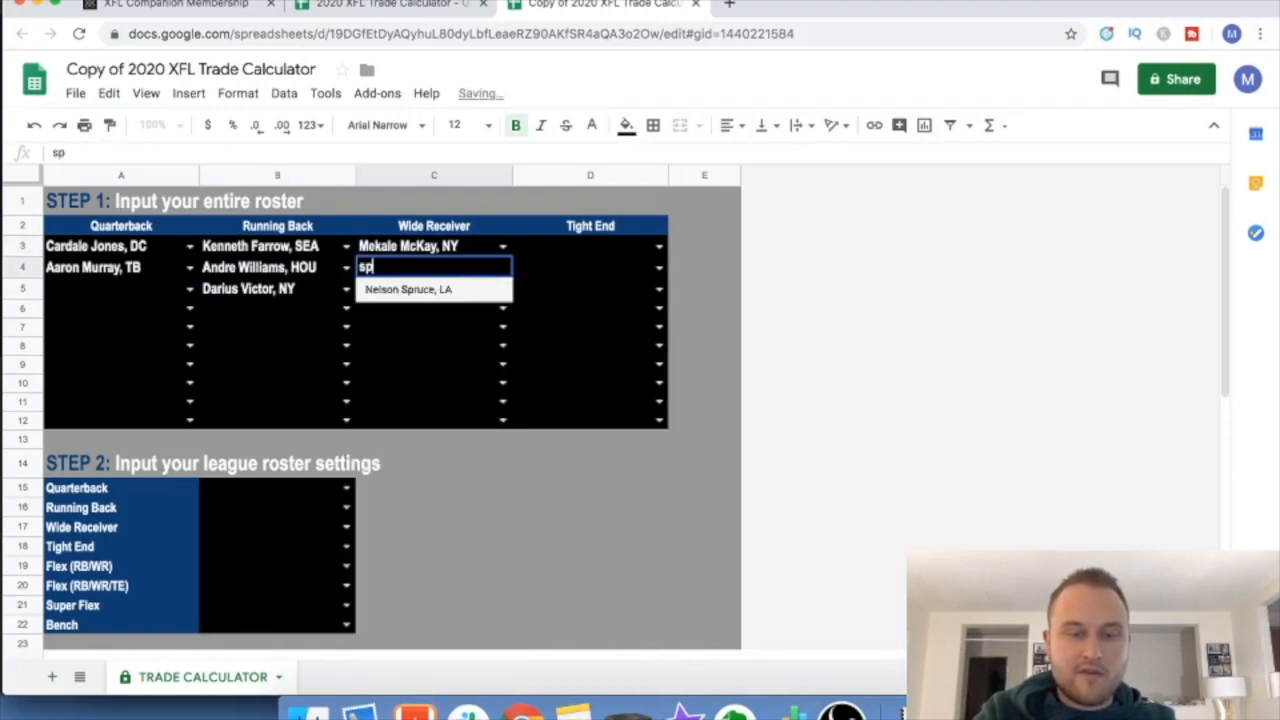
pyautogui.click(408, 288)
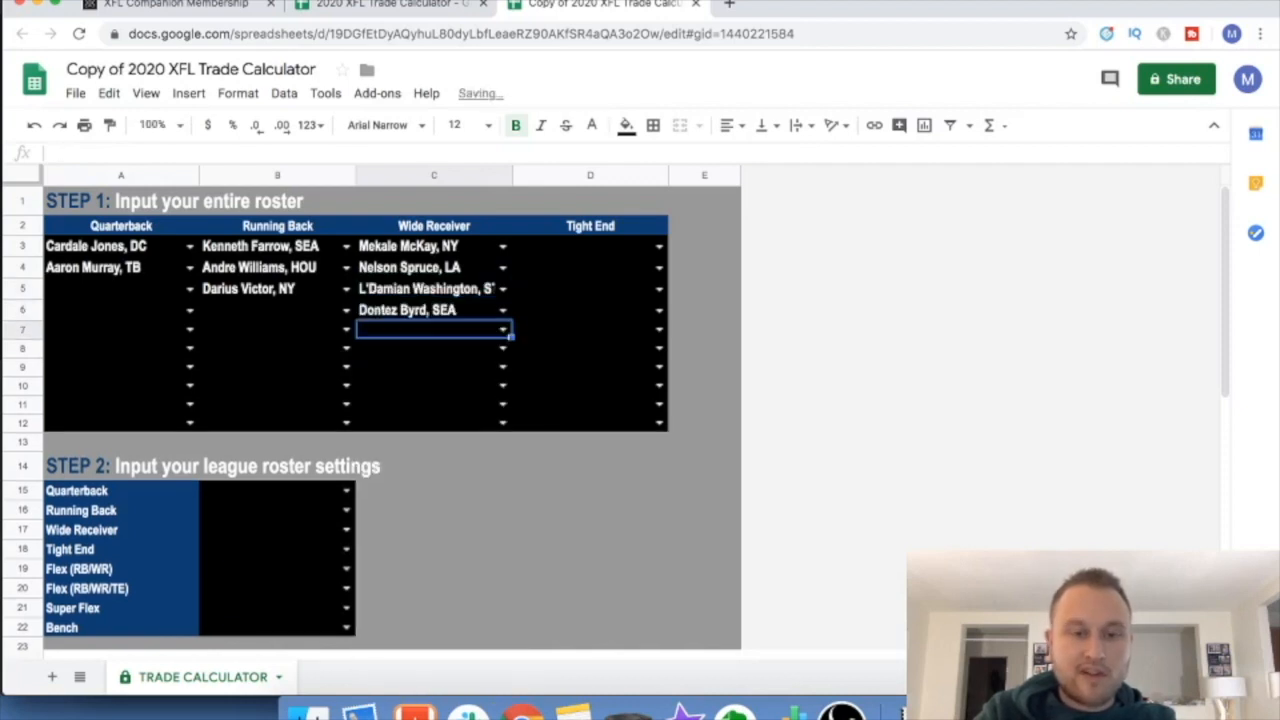
pyautogui.click(590, 246)
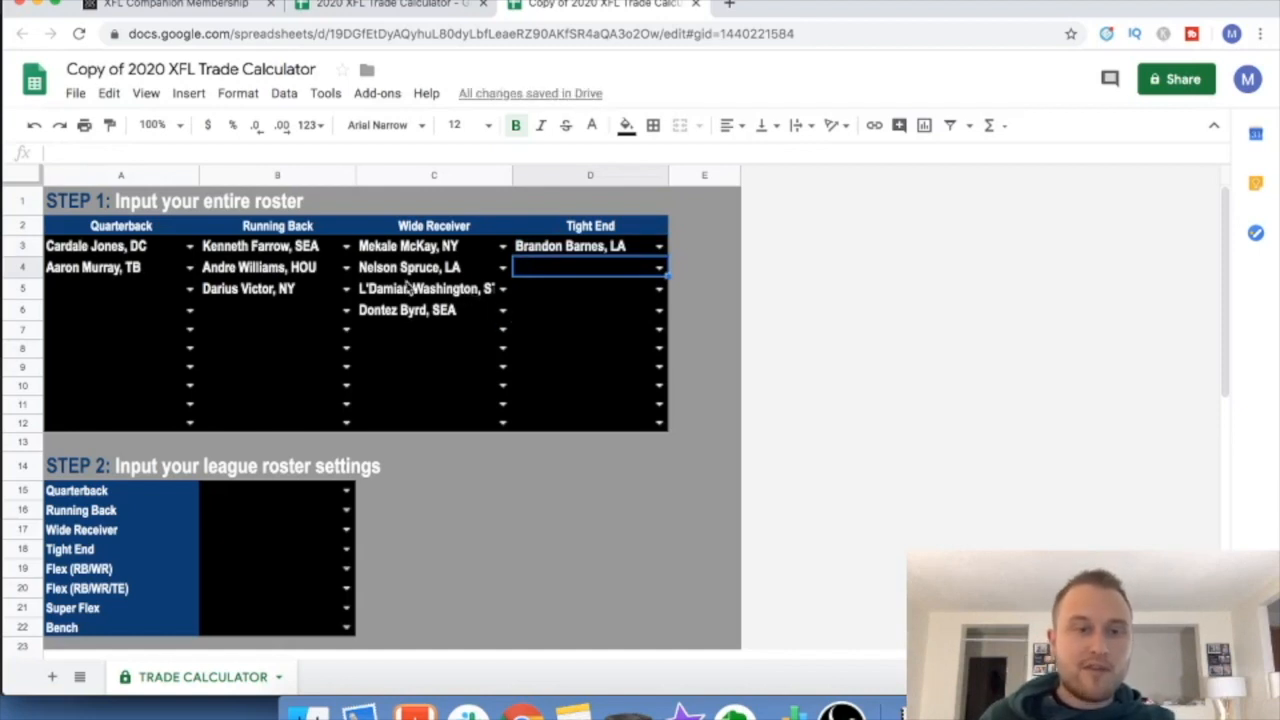
pyautogui.moveTo(490, 288)
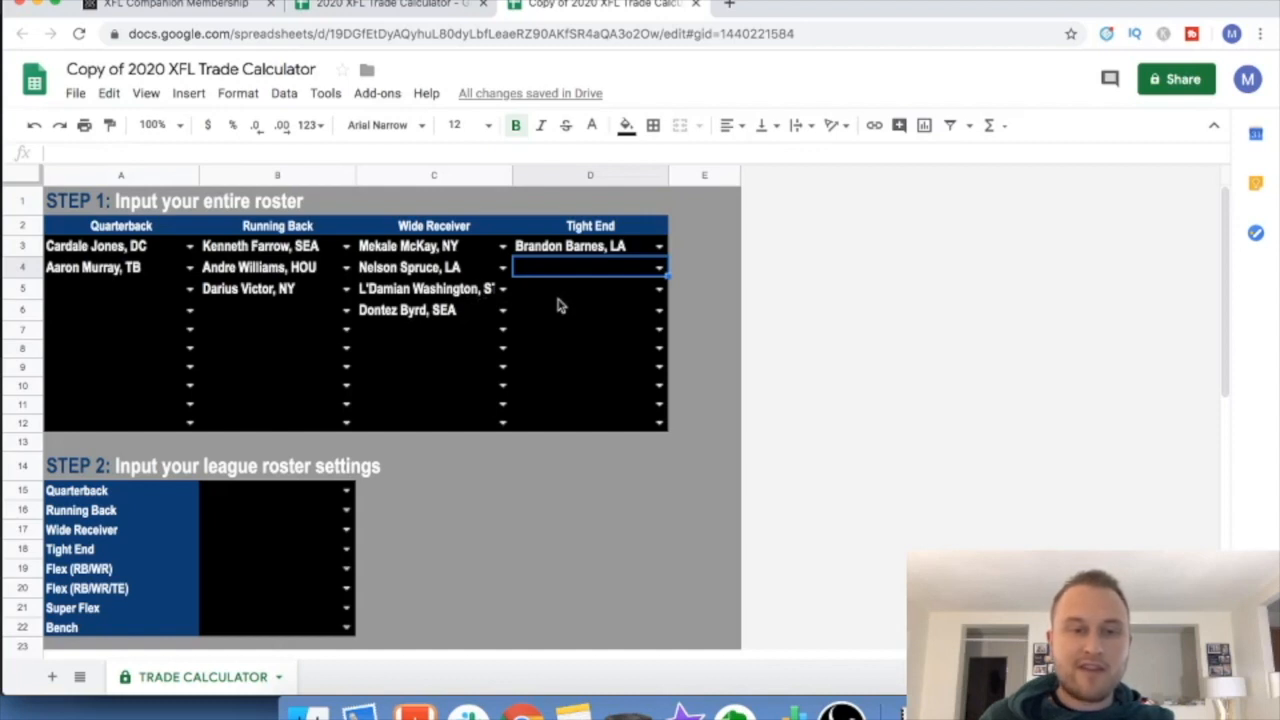
pyautogui.moveTo(612, 310)
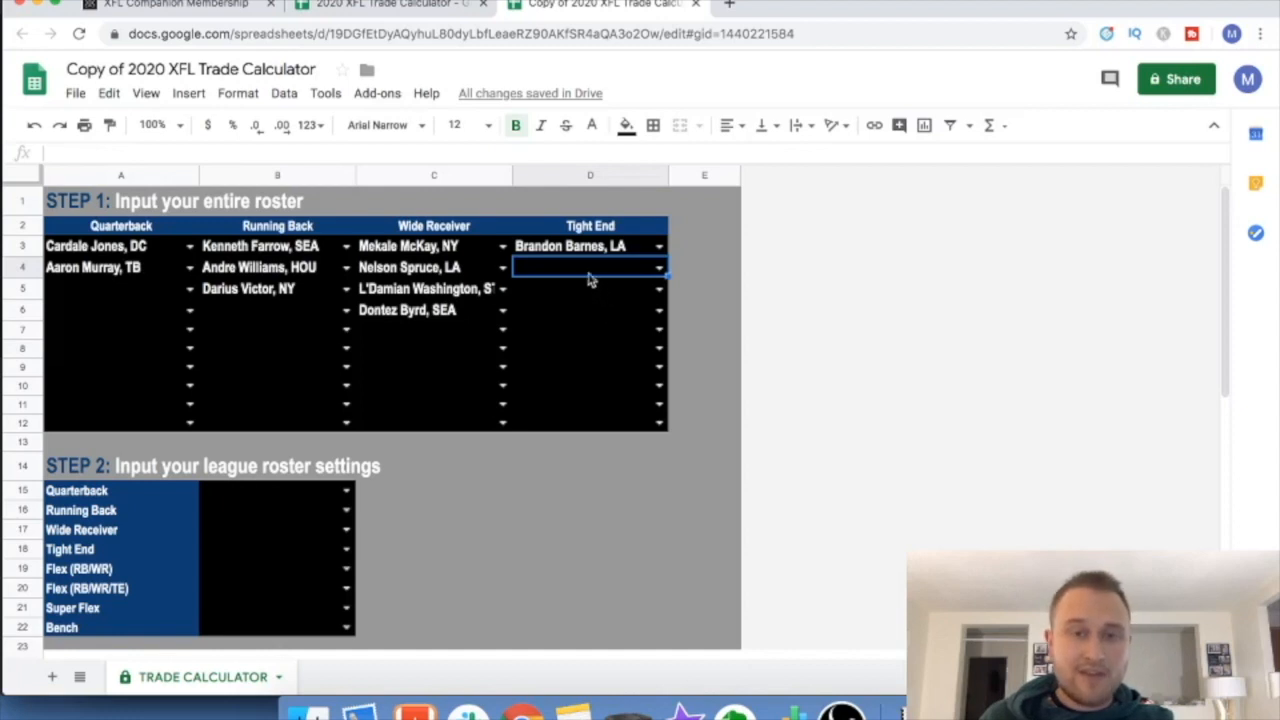
pyautogui.click(432, 268)
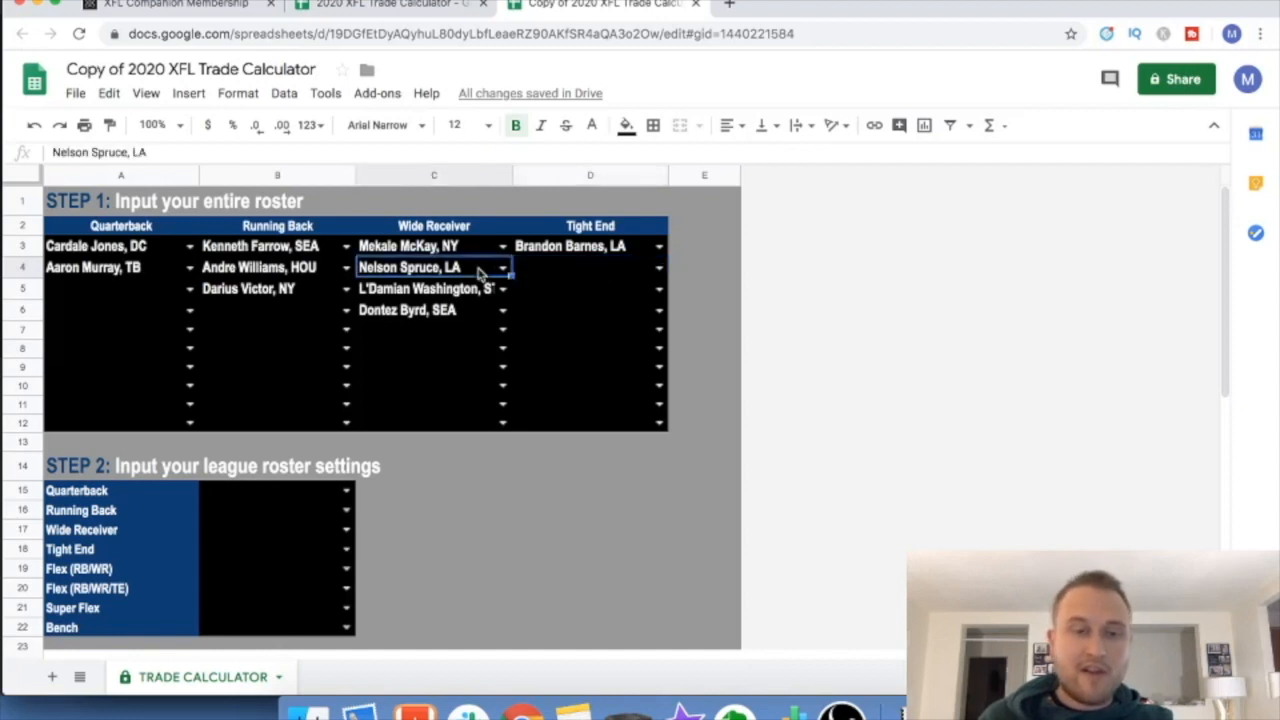
pyautogui.press('Delete')
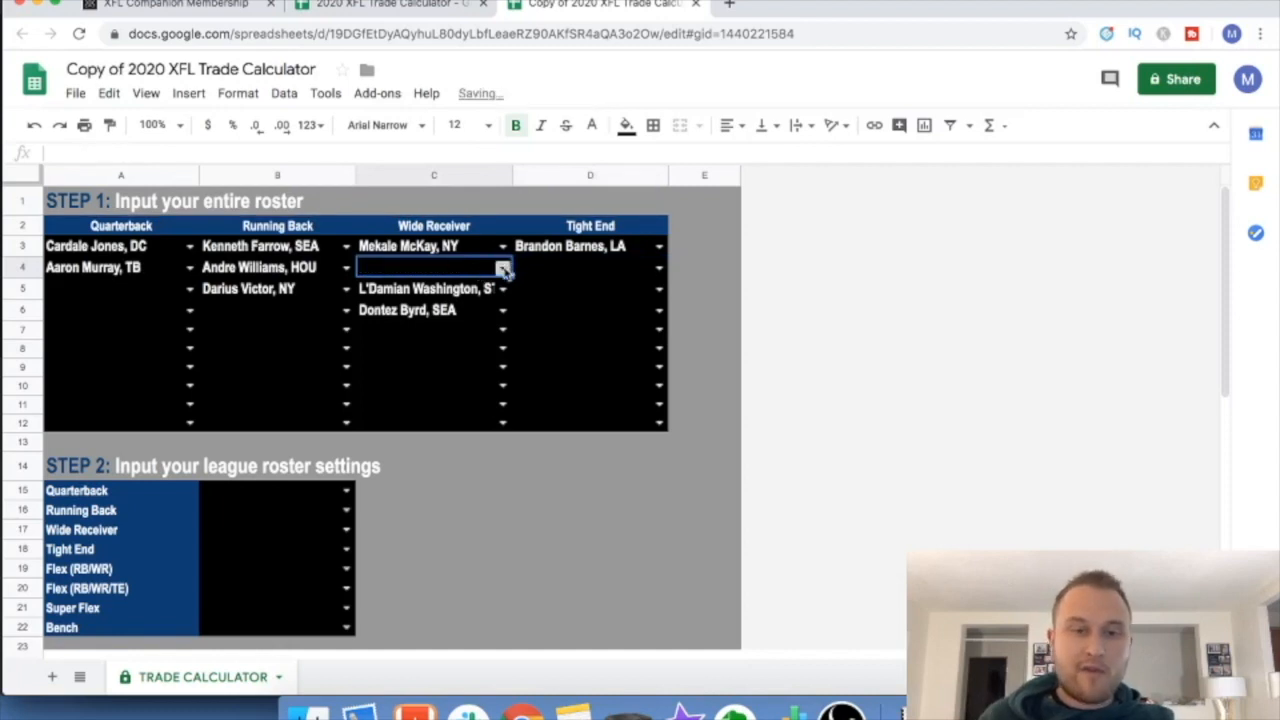
pyautogui.click(504, 268)
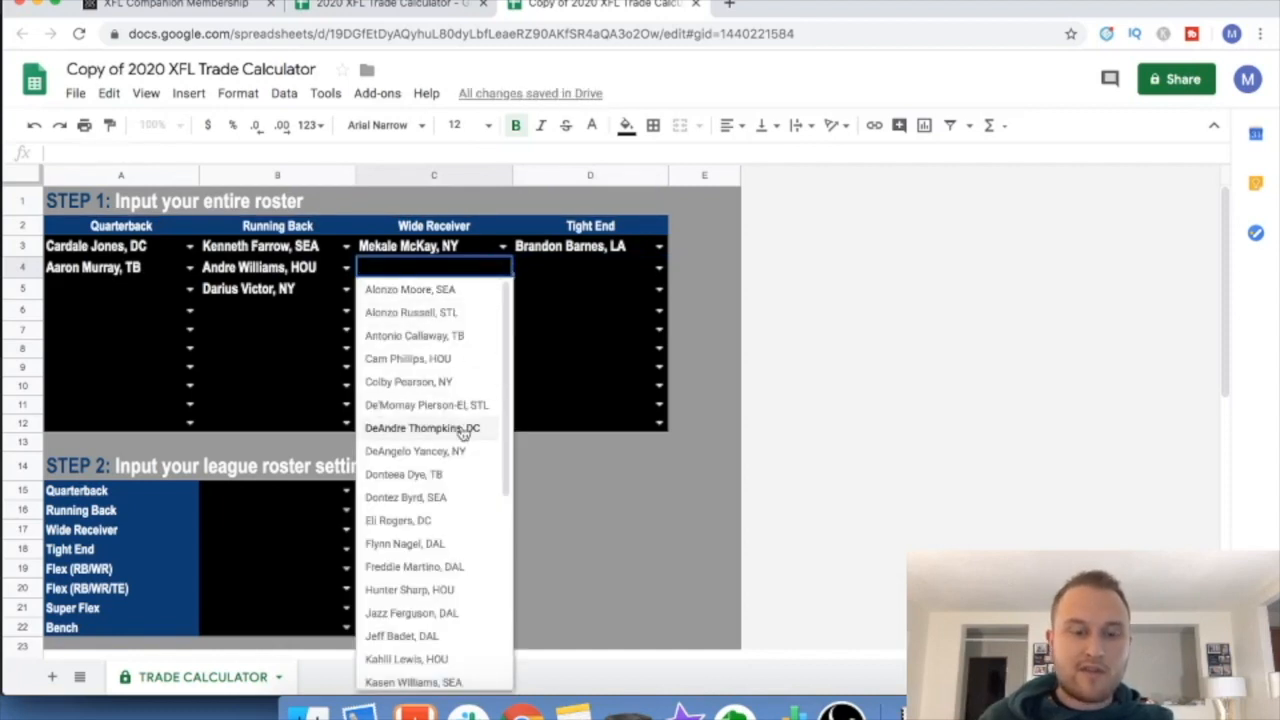
pyautogui.moveTo(426, 404)
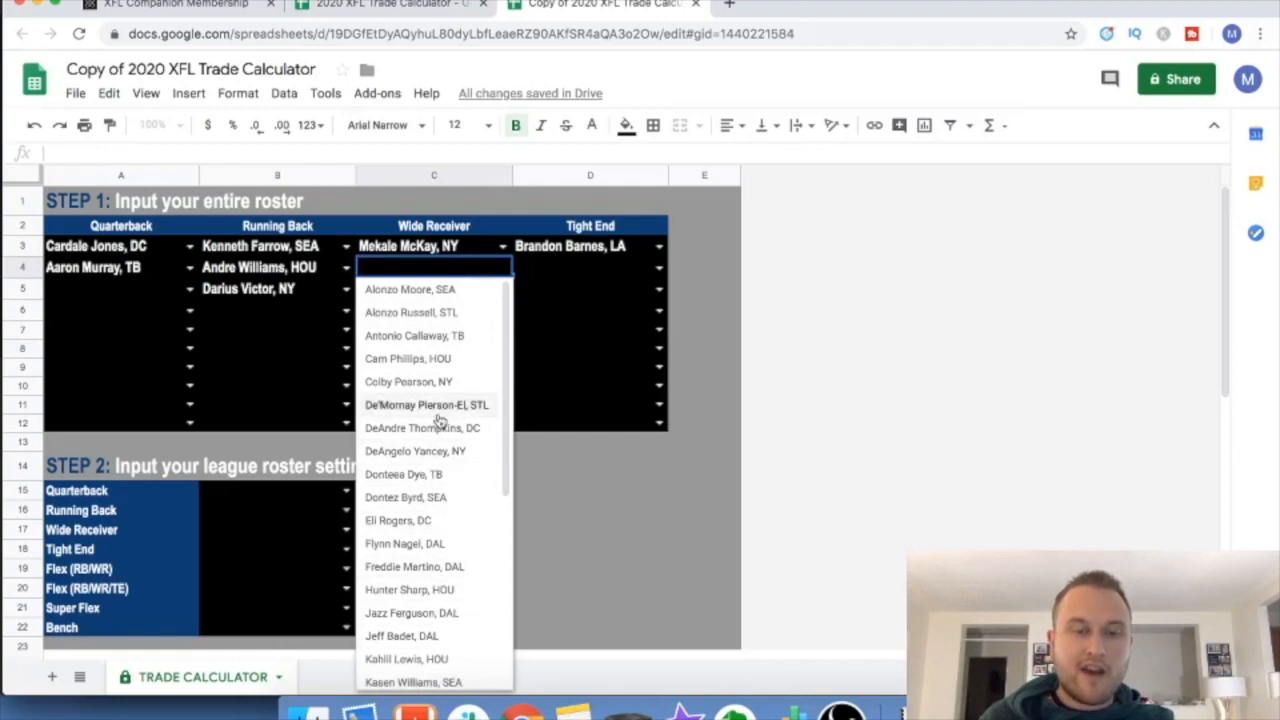
pyautogui.moveTo(432, 358)
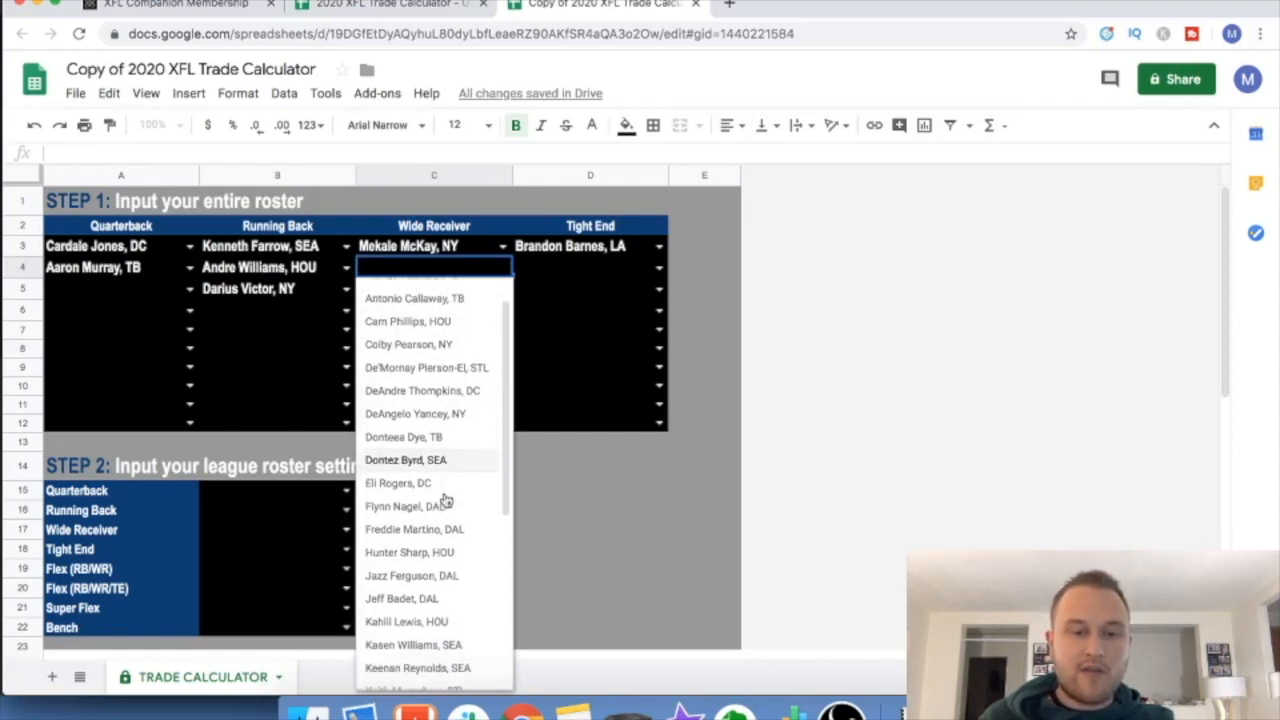
pyautogui.scroll(-3)
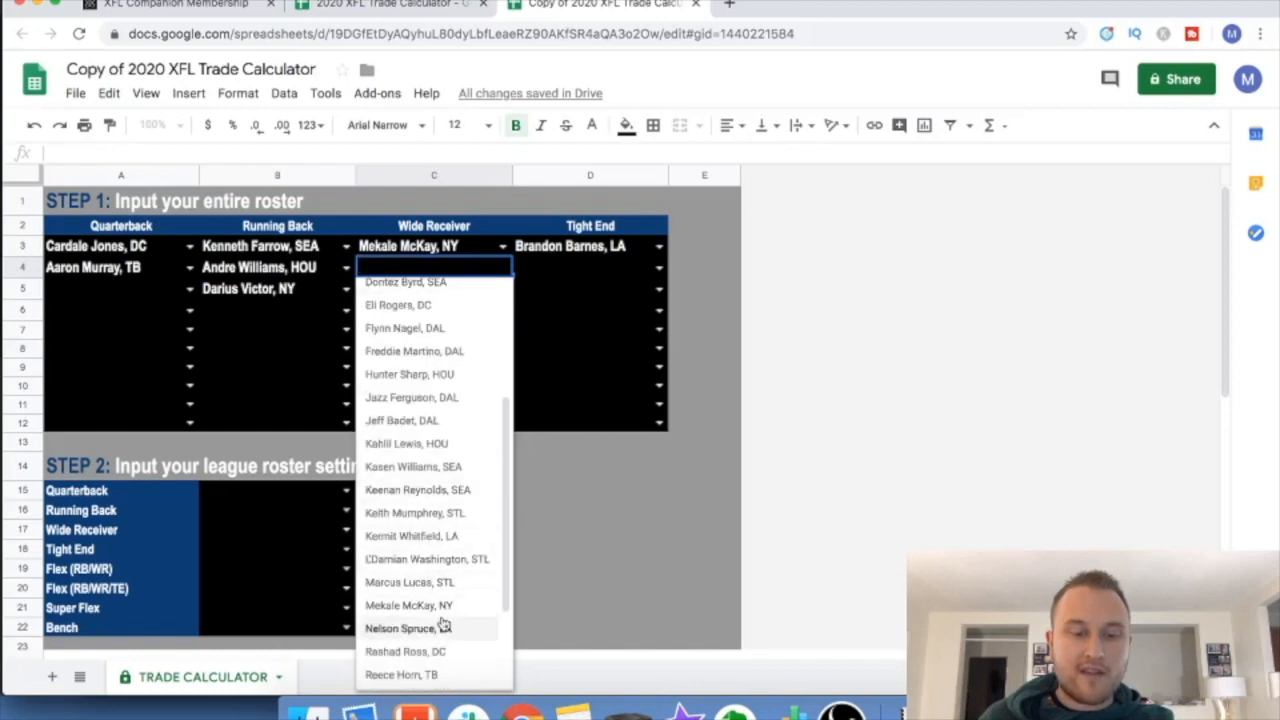
pyautogui.click(408, 628)
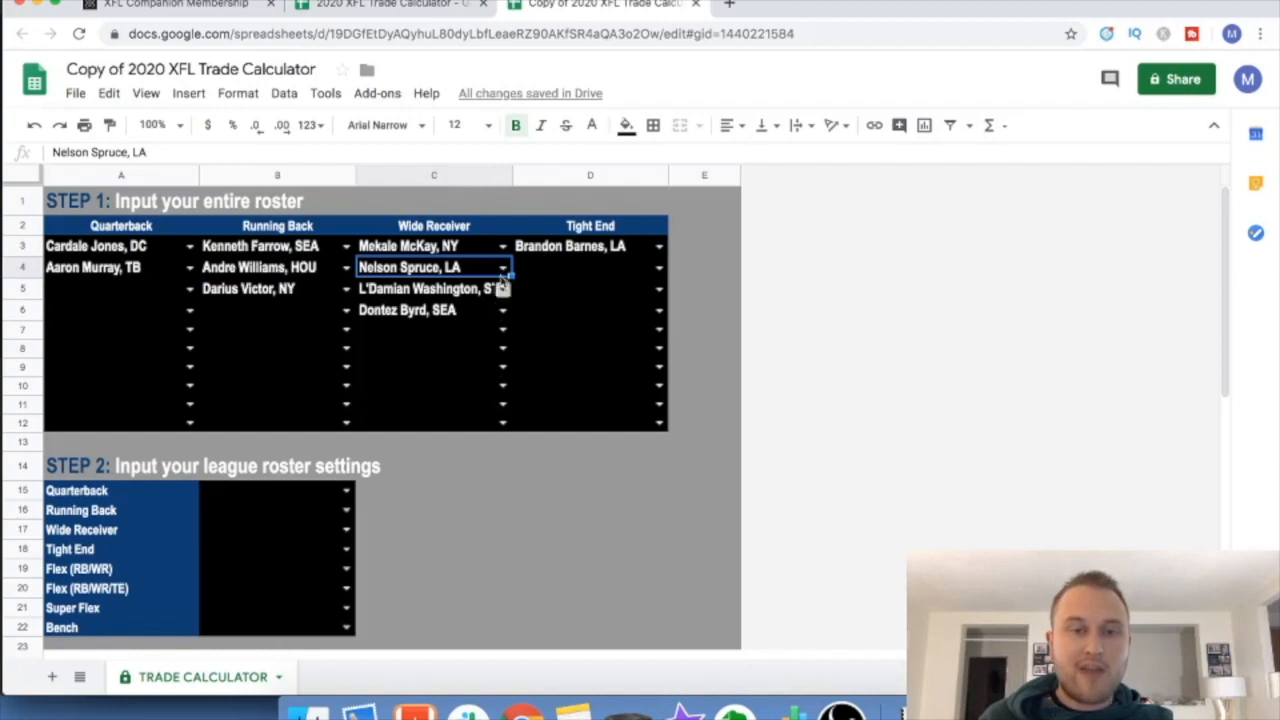
pyautogui.moveTo(680, 350)
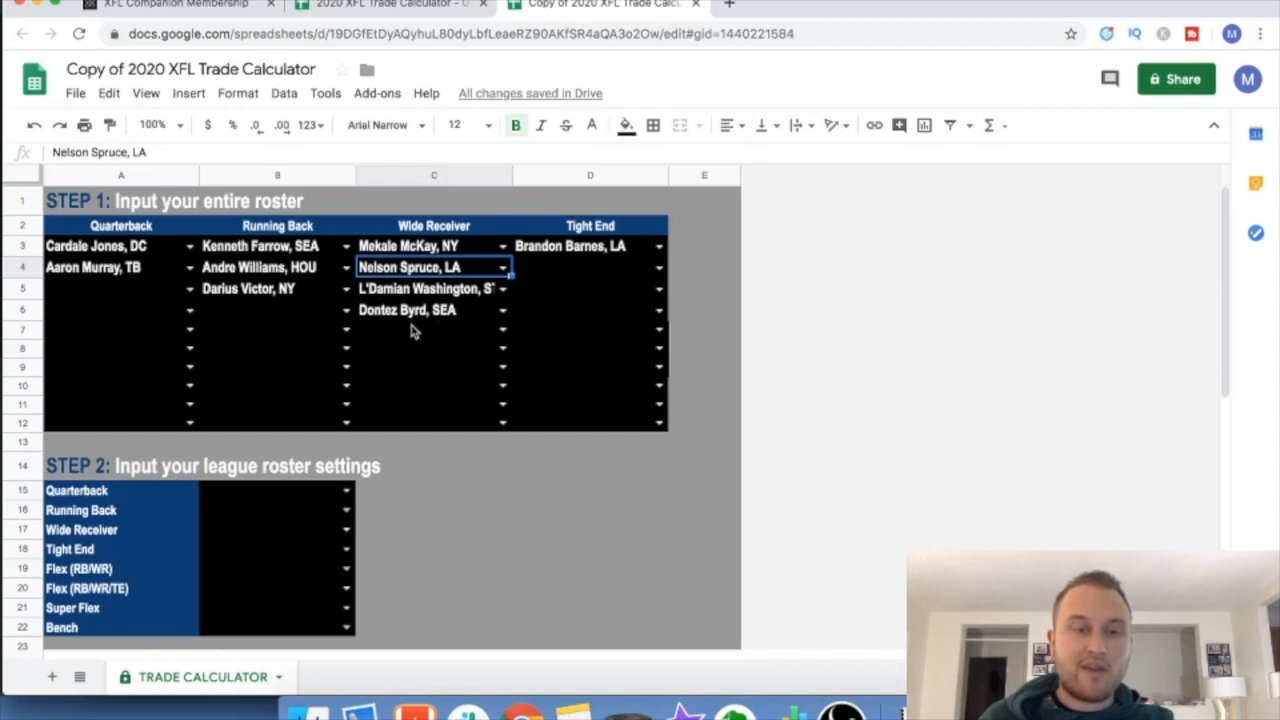
pyautogui.moveTo(708, 360)
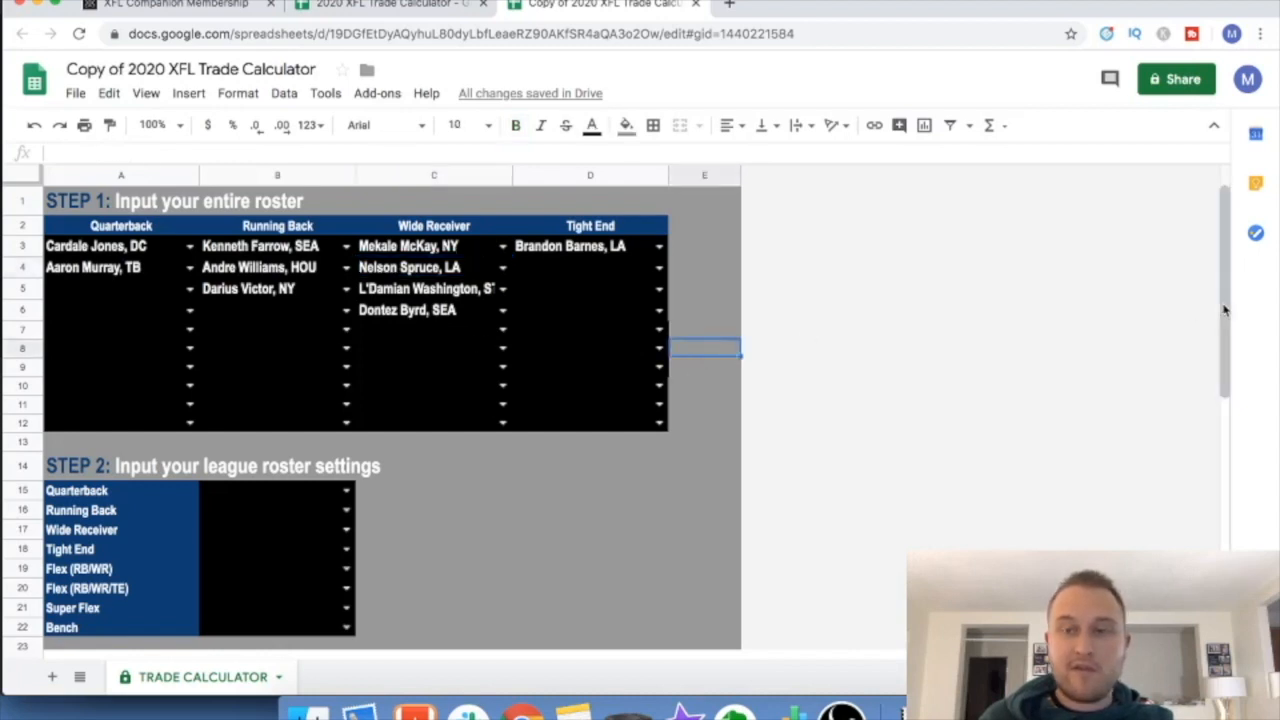
# - Fill Step 2 roster settings starting with 1 Quarterback and 1 Running Back starter
pyautogui.scroll(-3)
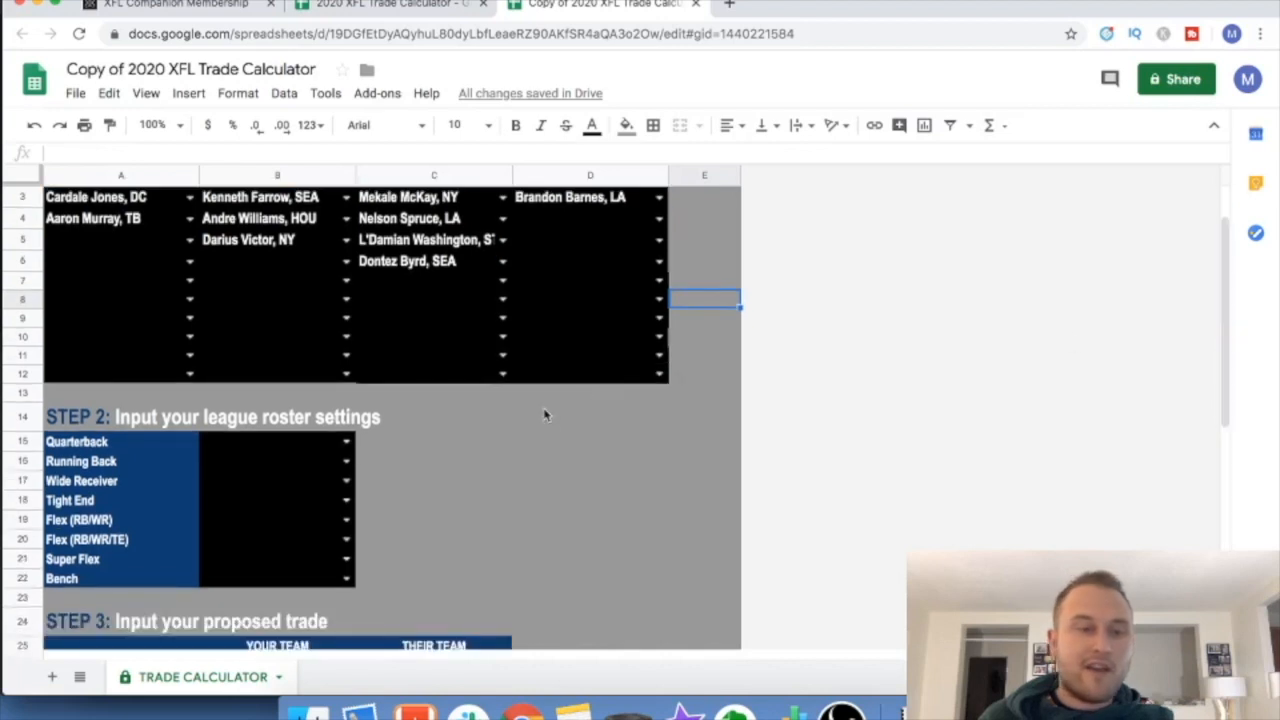
pyautogui.scroll(-3)
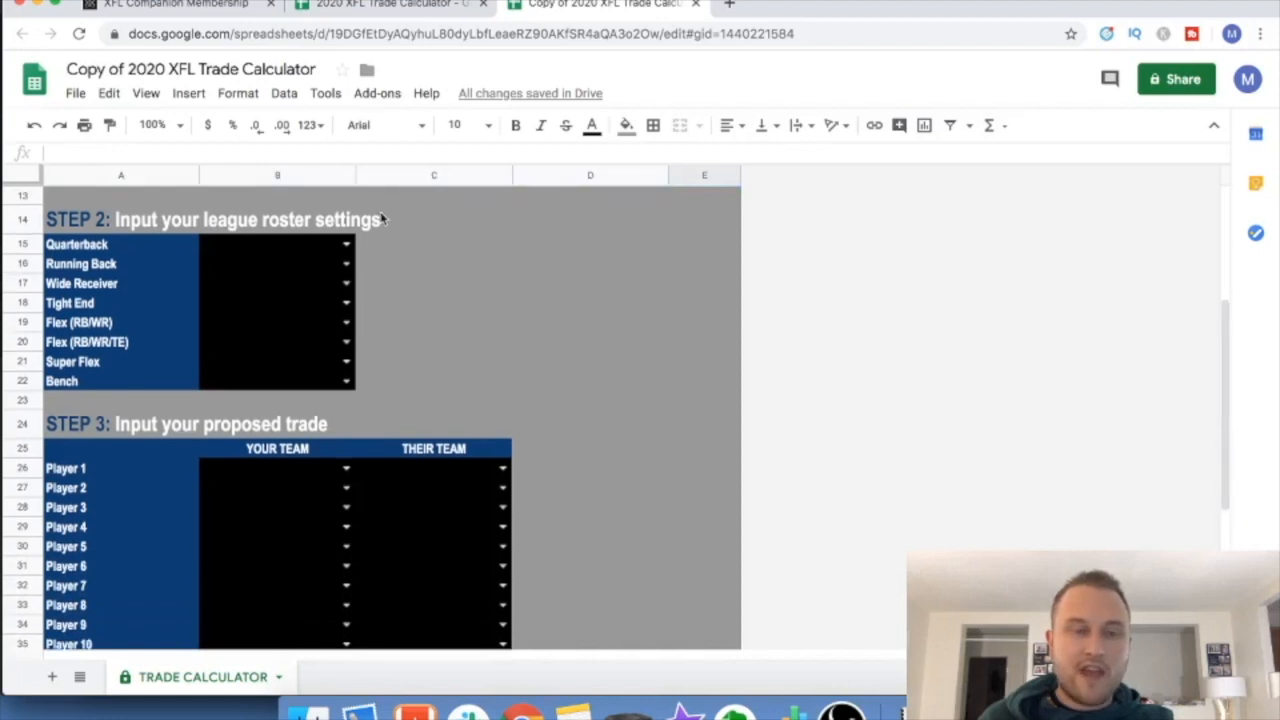
pyautogui.click(276, 244)
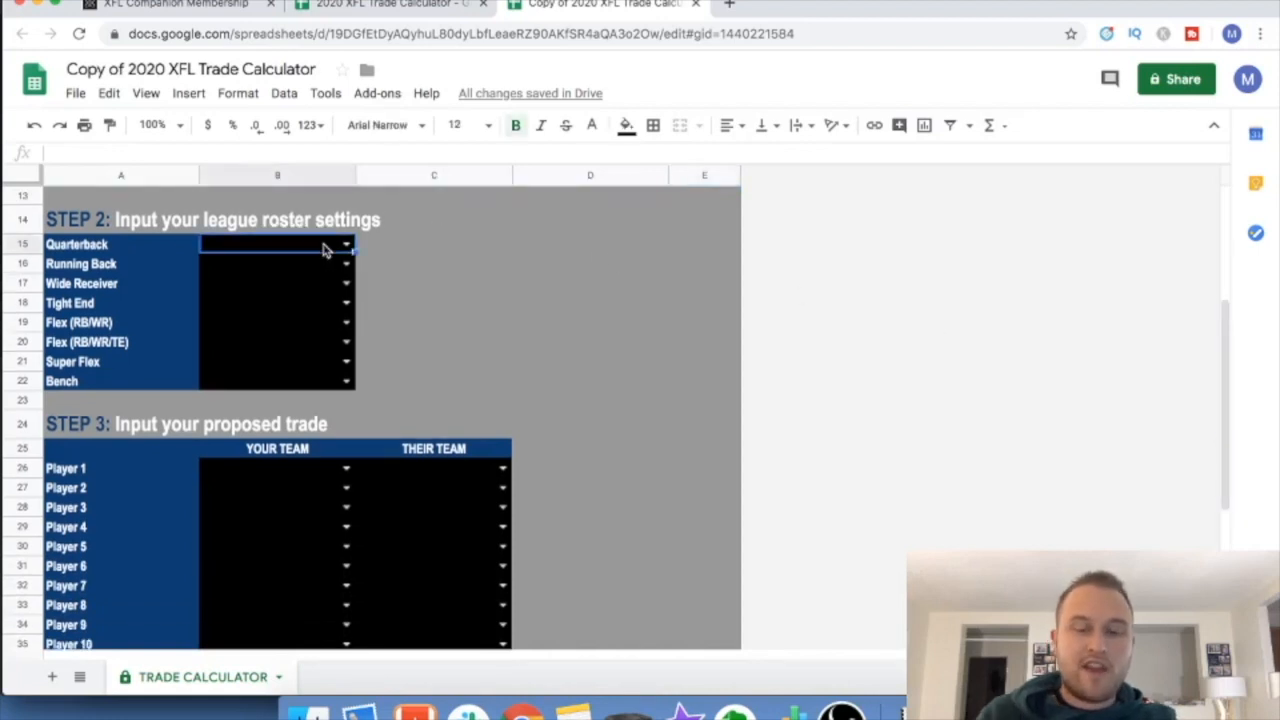
pyautogui.write('1')
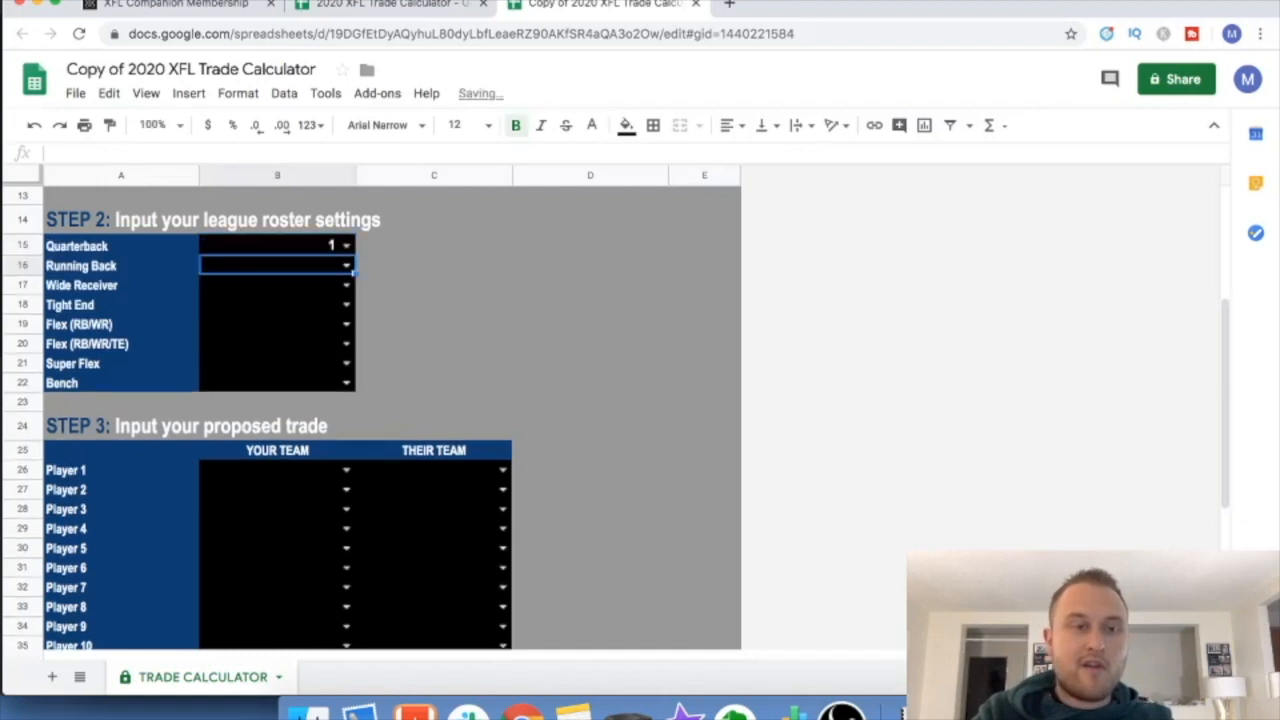
pyautogui.write('1')
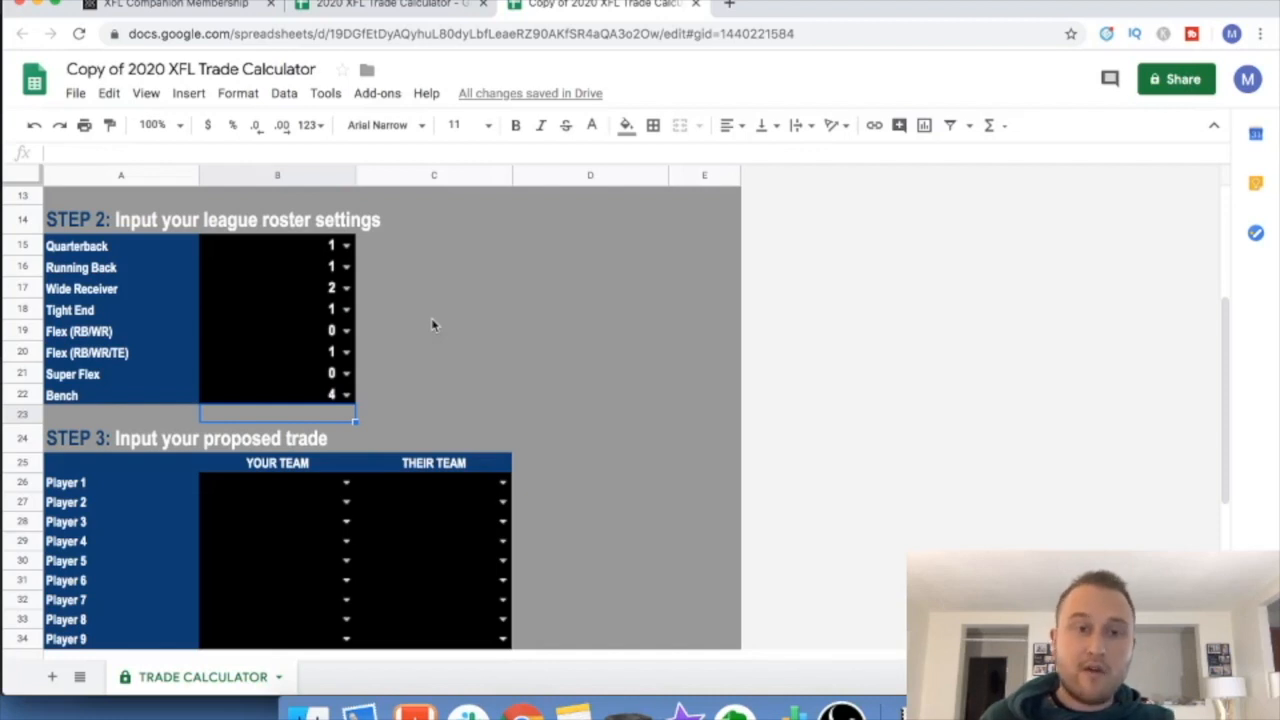
pyautogui.scroll(-3)
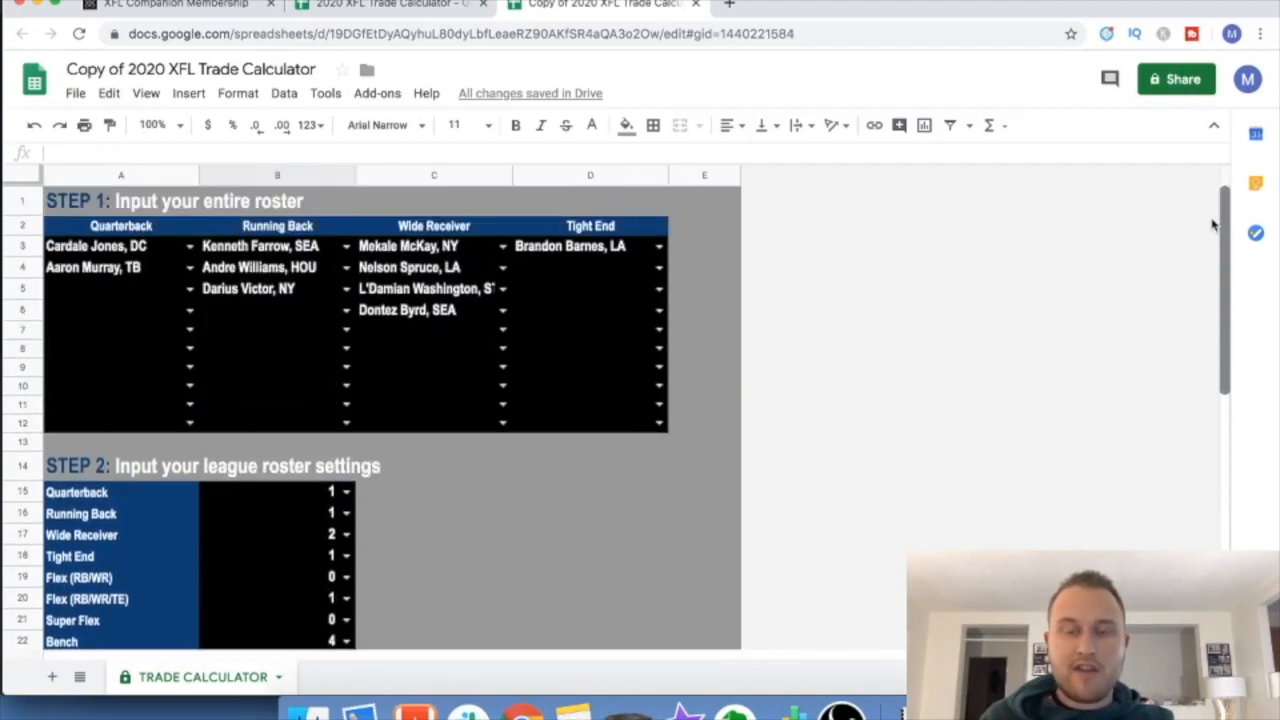
# - In Step 3, set your team to trade away Mekale McKay and Kenneth Farrow, SEA
pyautogui.scroll(-3)
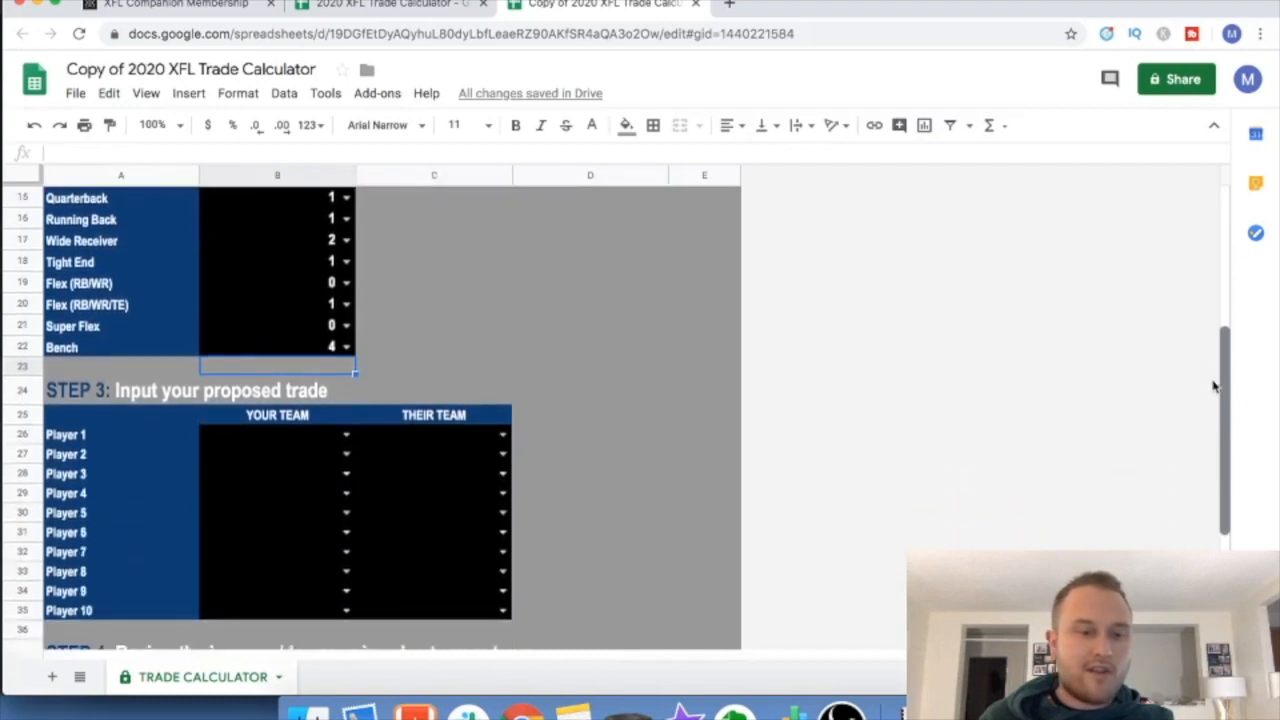
pyautogui.scroll(-3)
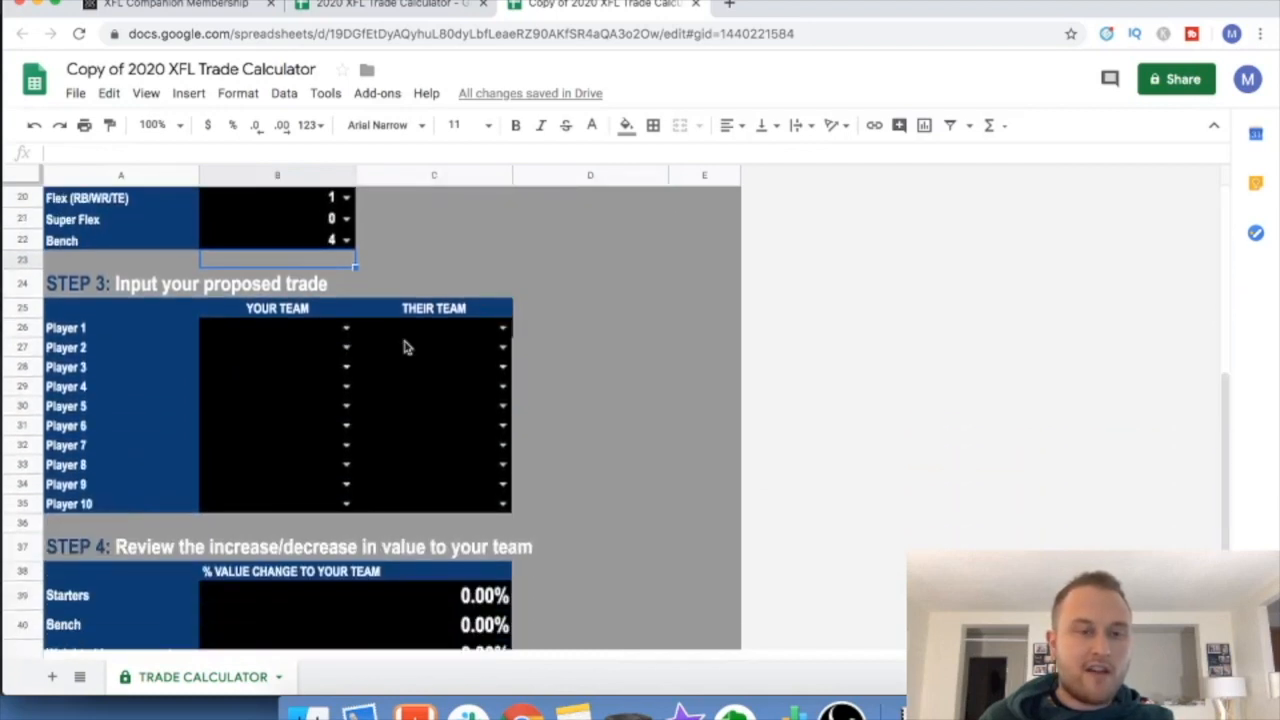
pyautogui.click(280, 328)
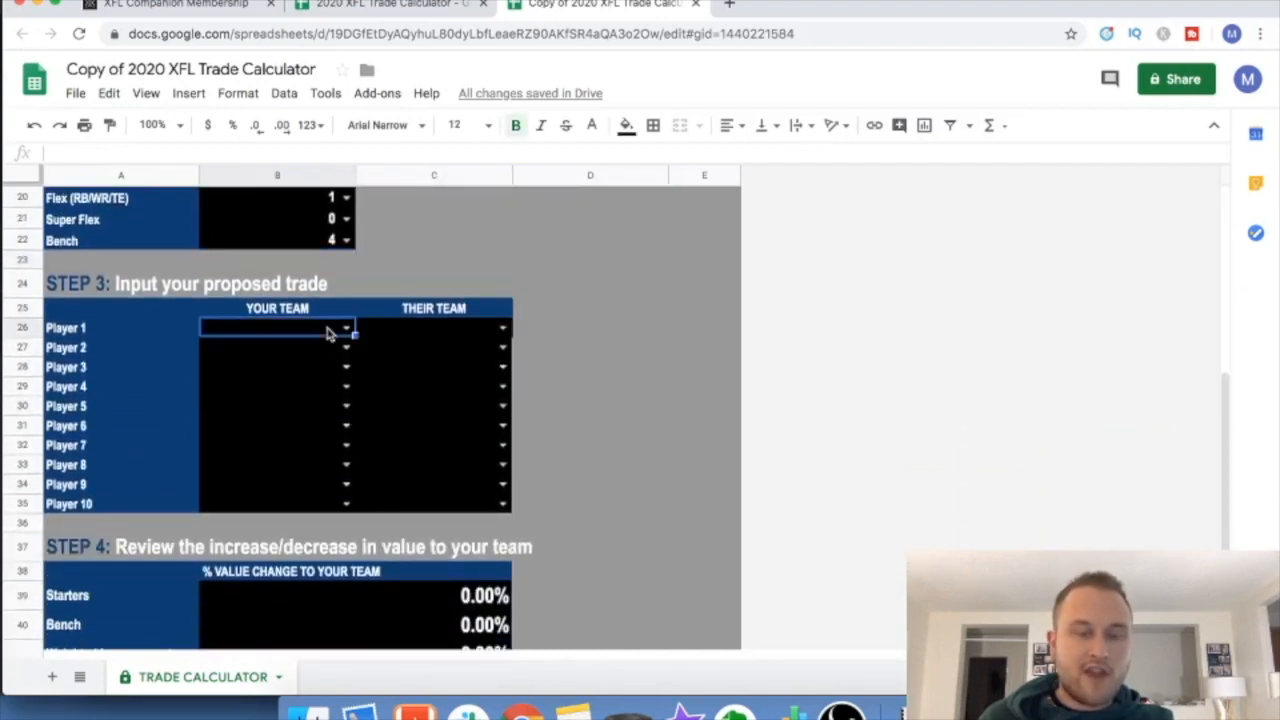
pyautogui.write('m')
pyautogui.click(278, 346)
pyautogui.write('f')
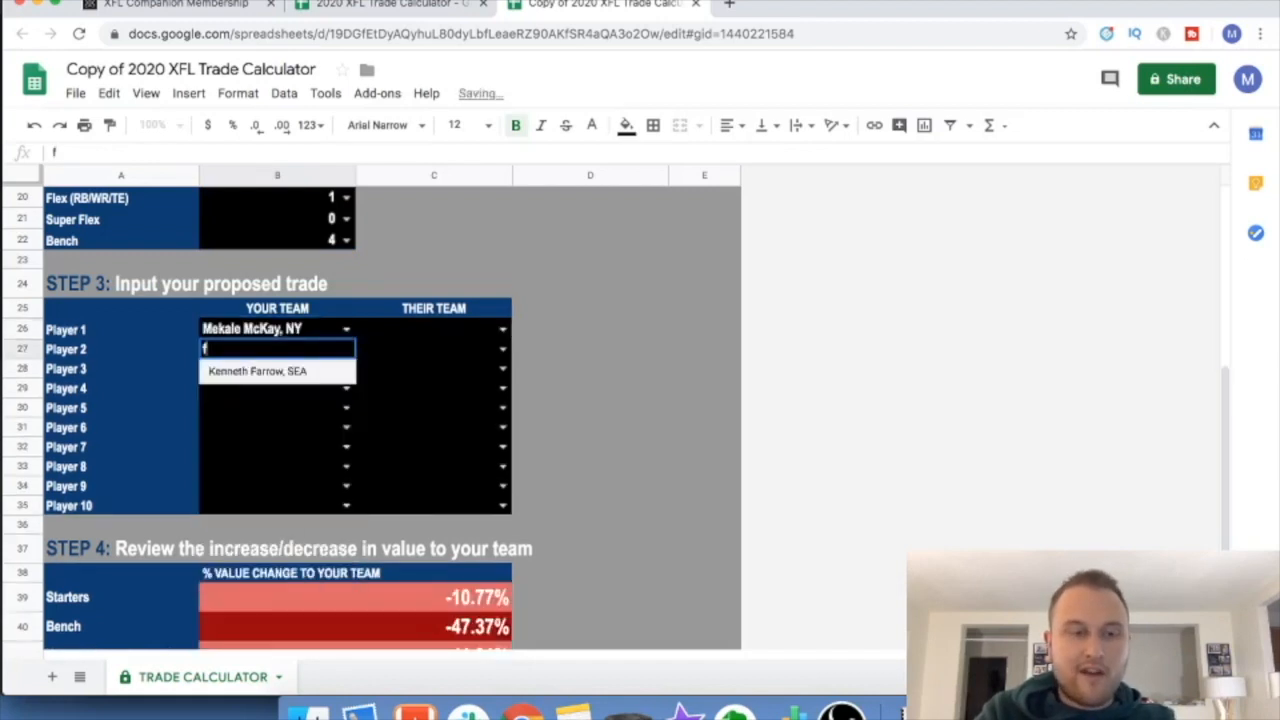
pyautogui.click(276, 370)
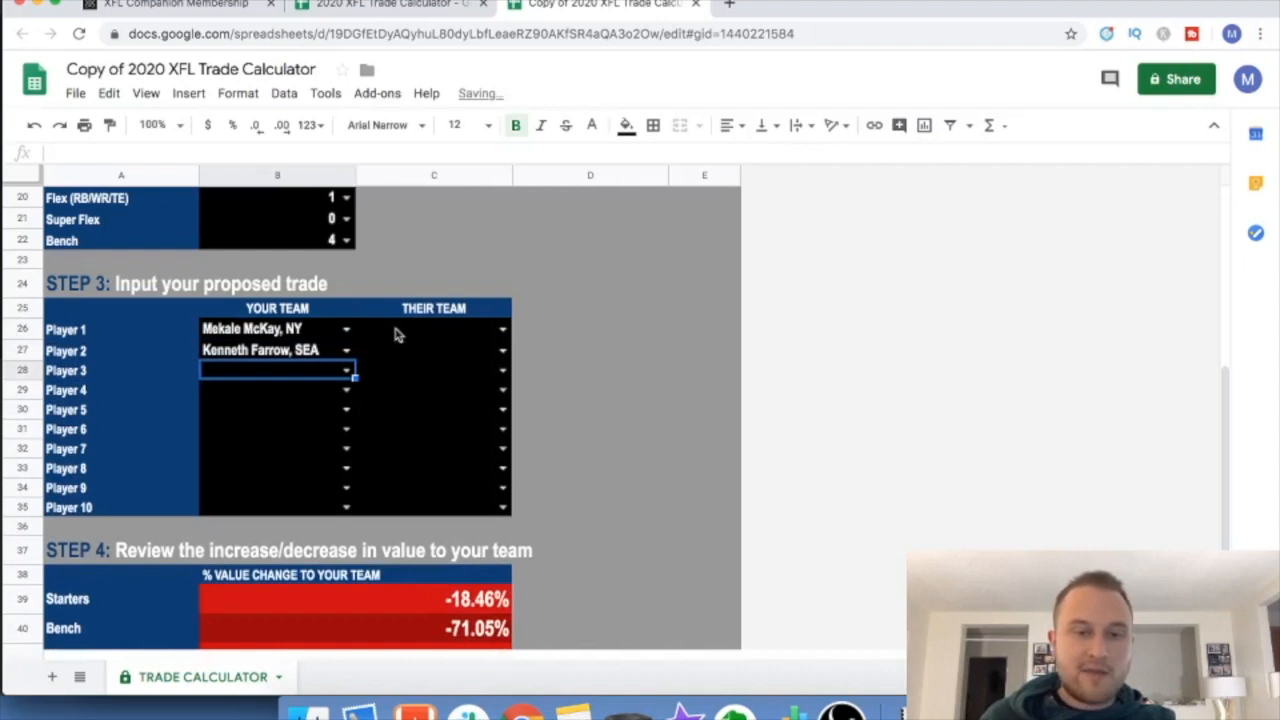
# - Set their team to give Sammie Coates, HOU and Christine Michael, STL, then review Step 4 results
pyautogui.click(430, 328)
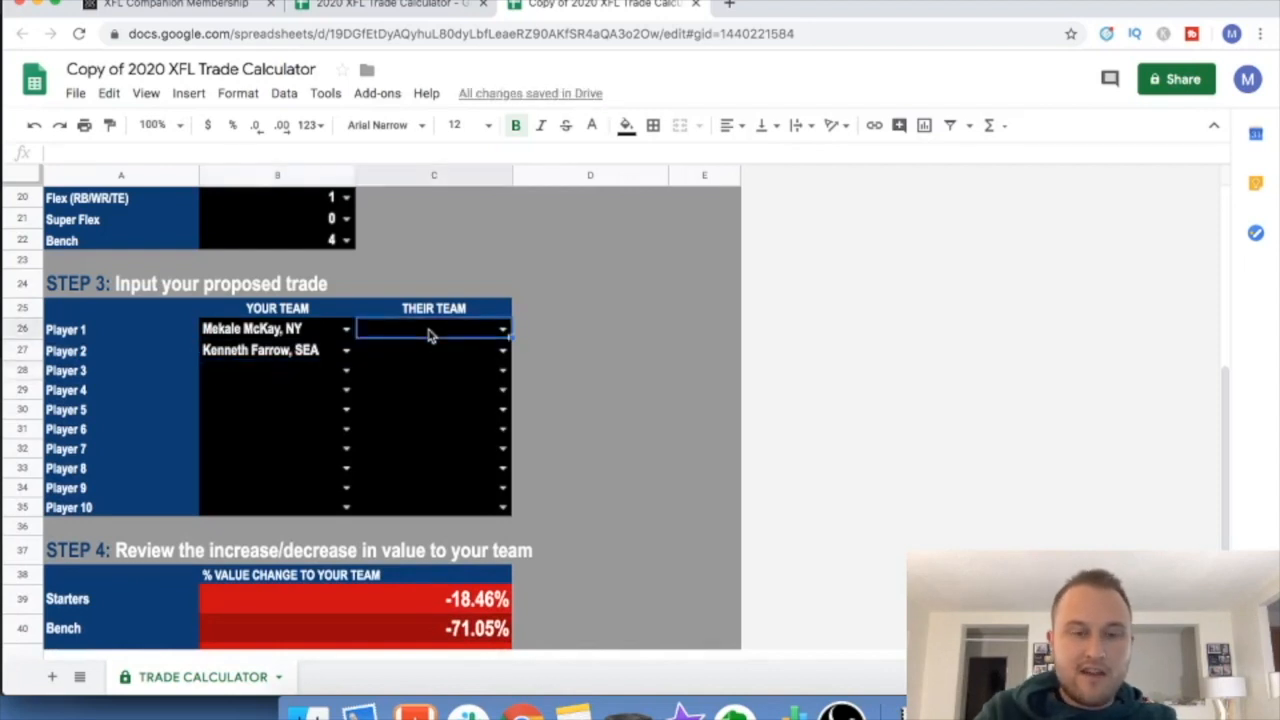
pyautogui.write('coa')
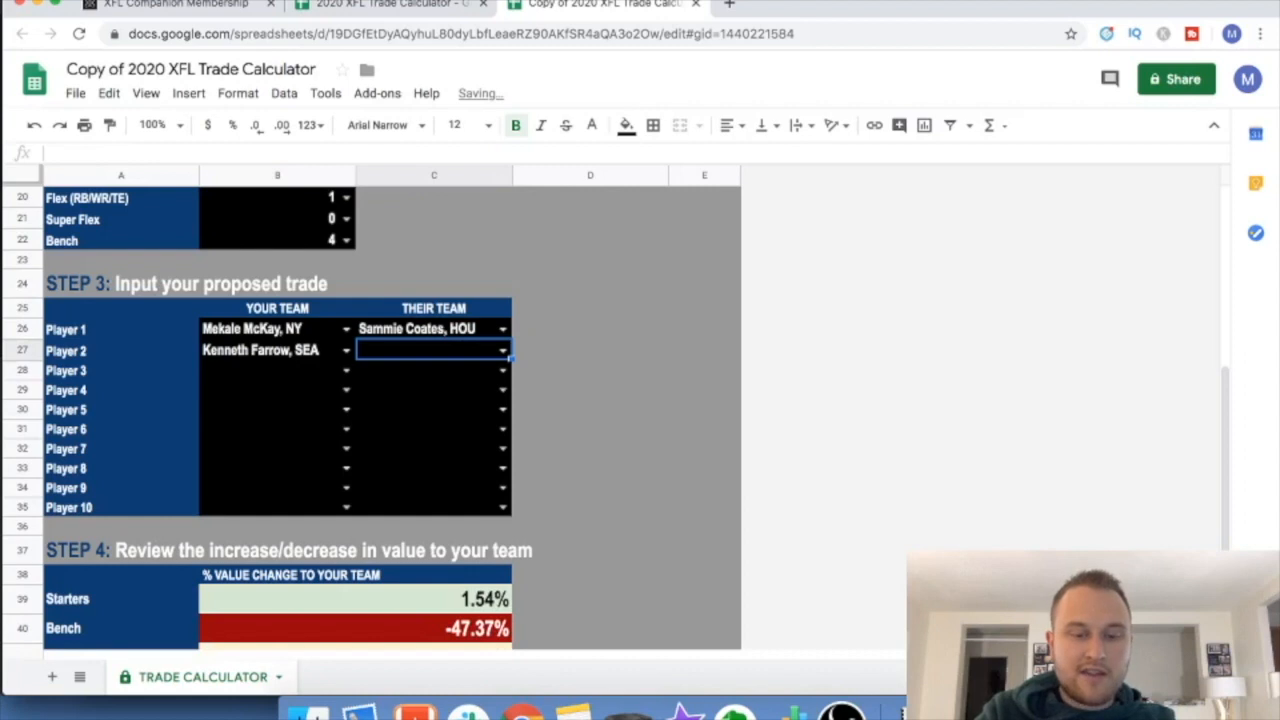
pyautogui.write('mi')
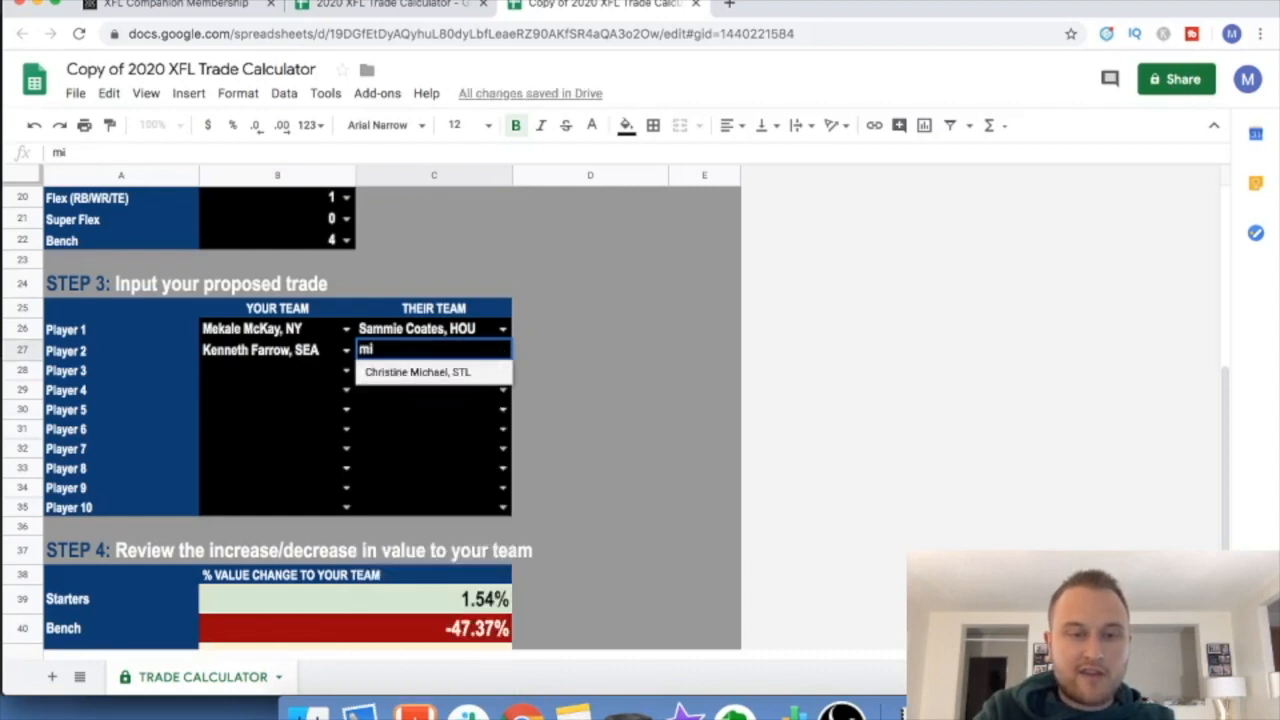
pyautogui.click(416, 370)
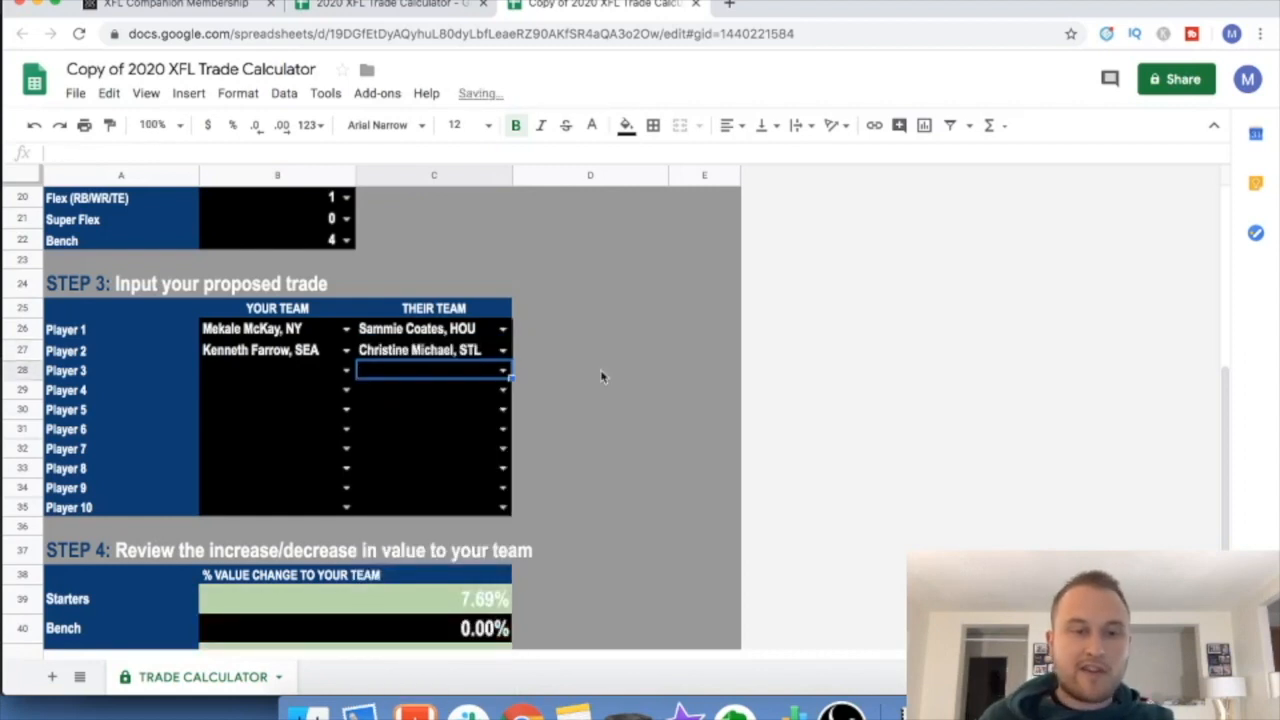
pyautogui.scroll(-3)
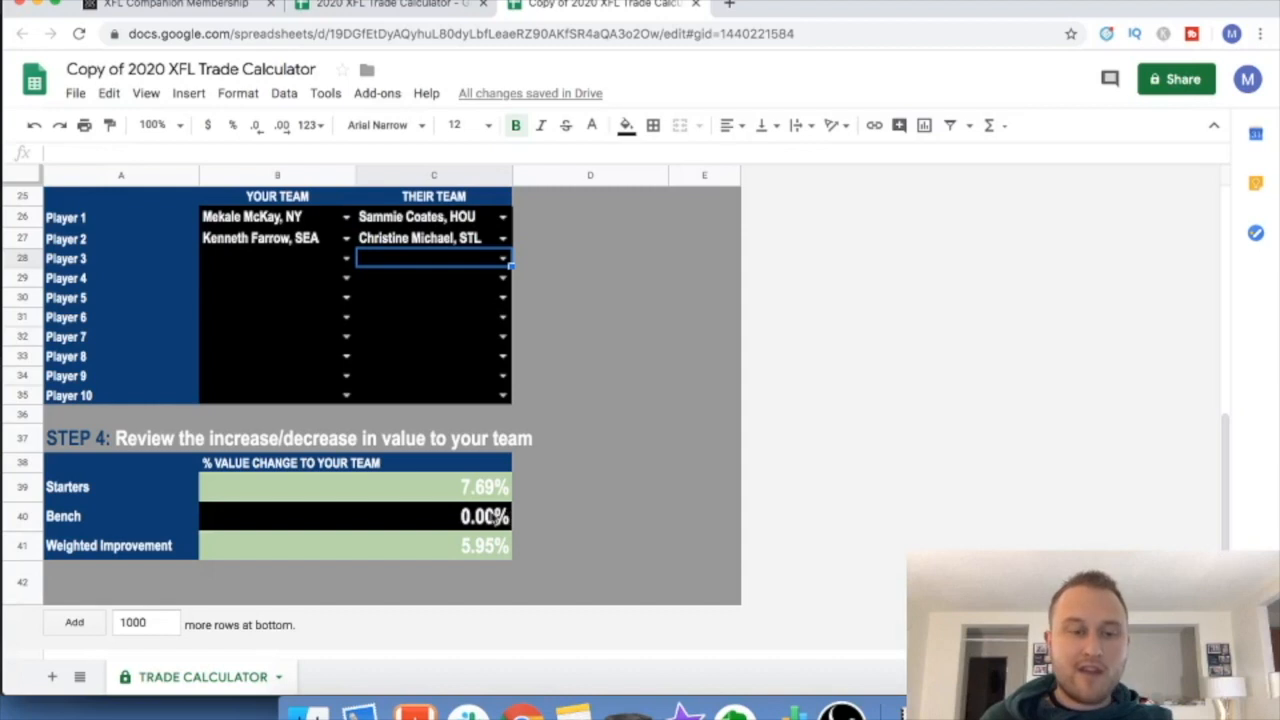
pyautogui.click(356, 516)
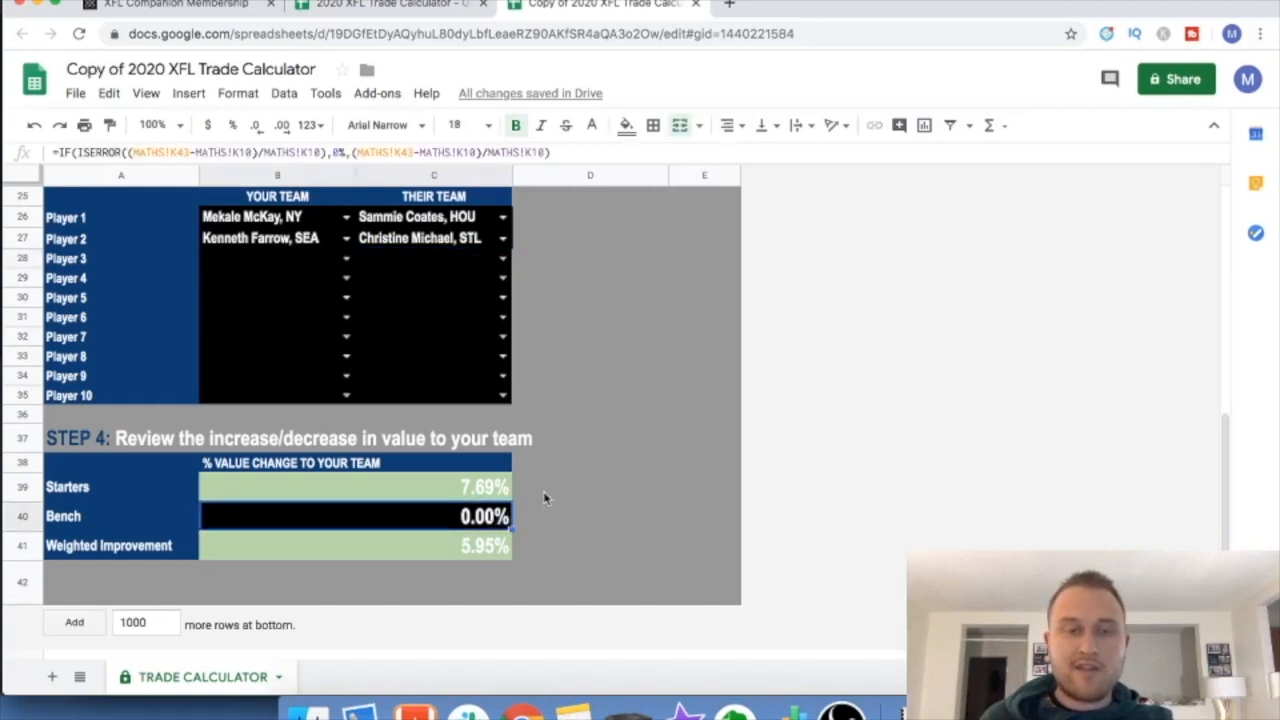
pyautogui.click(356, 488)
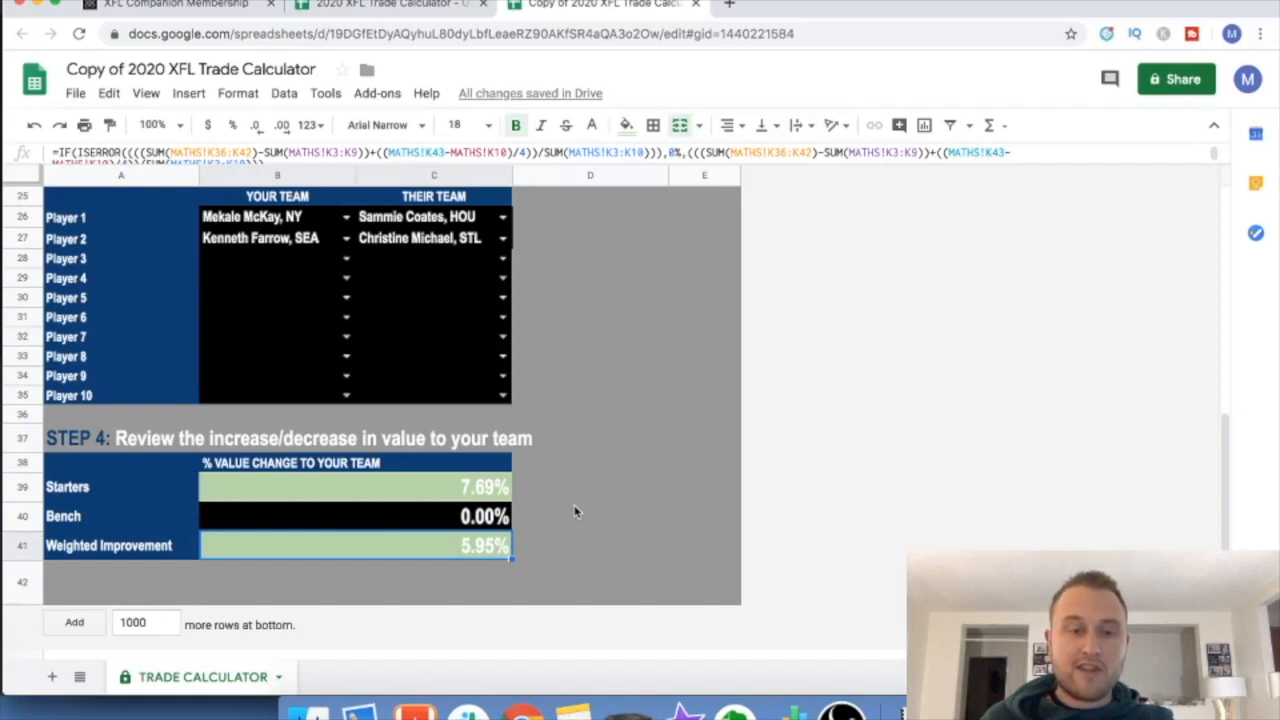
pyautogui.moveTo(576, 468)
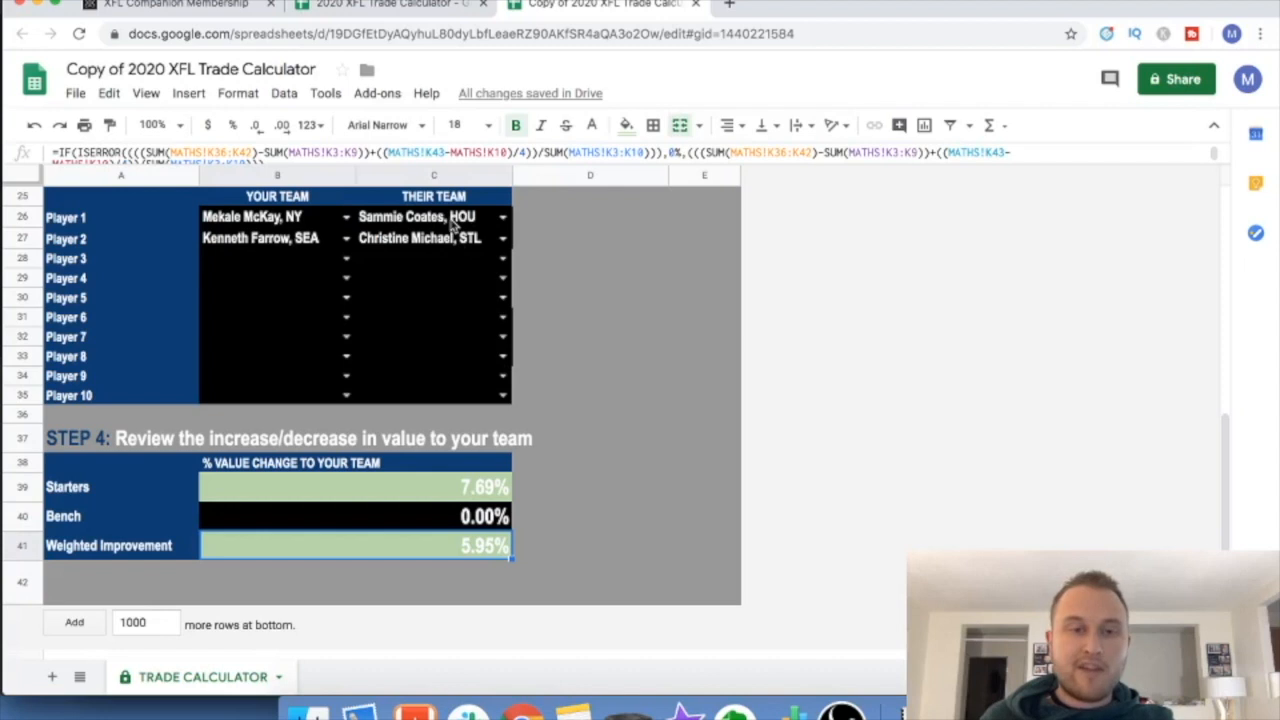
# - Change their team to give Jazz Ferguson, DAL and add Tim Cook, NY, then inspect the Bench result
pyautogui.click(432, 216)
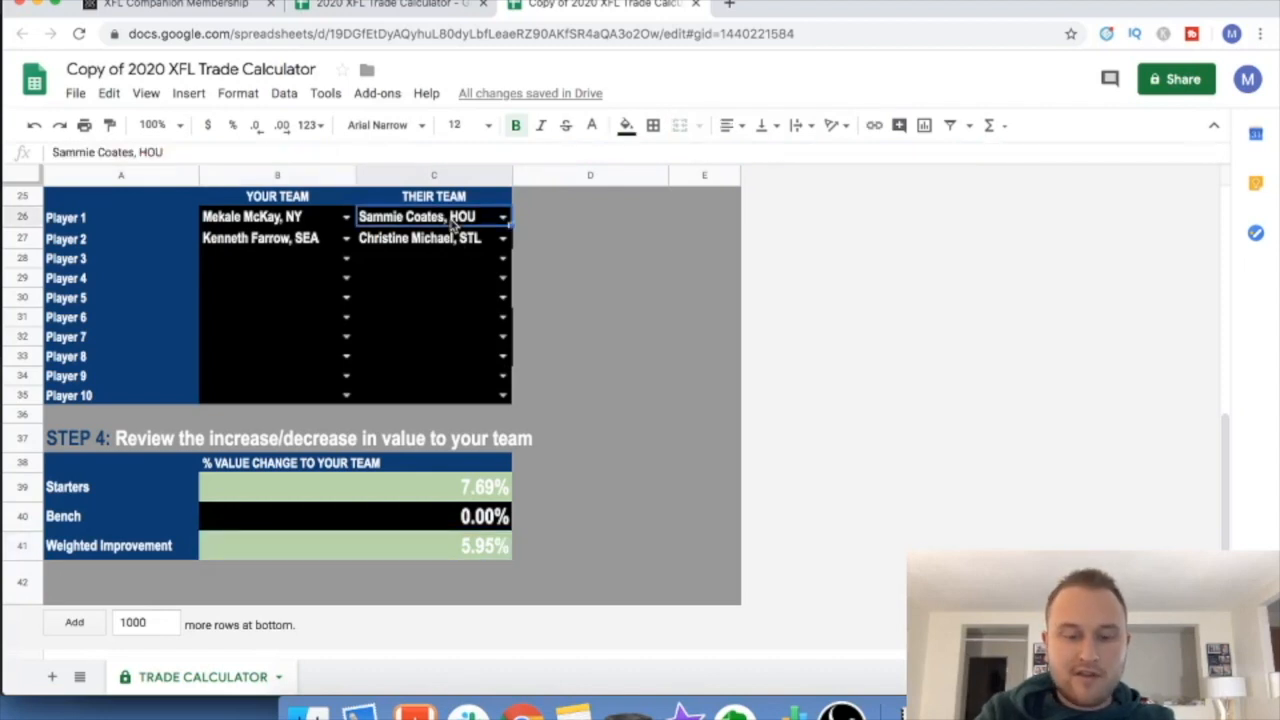
pyautogui.write('fe')
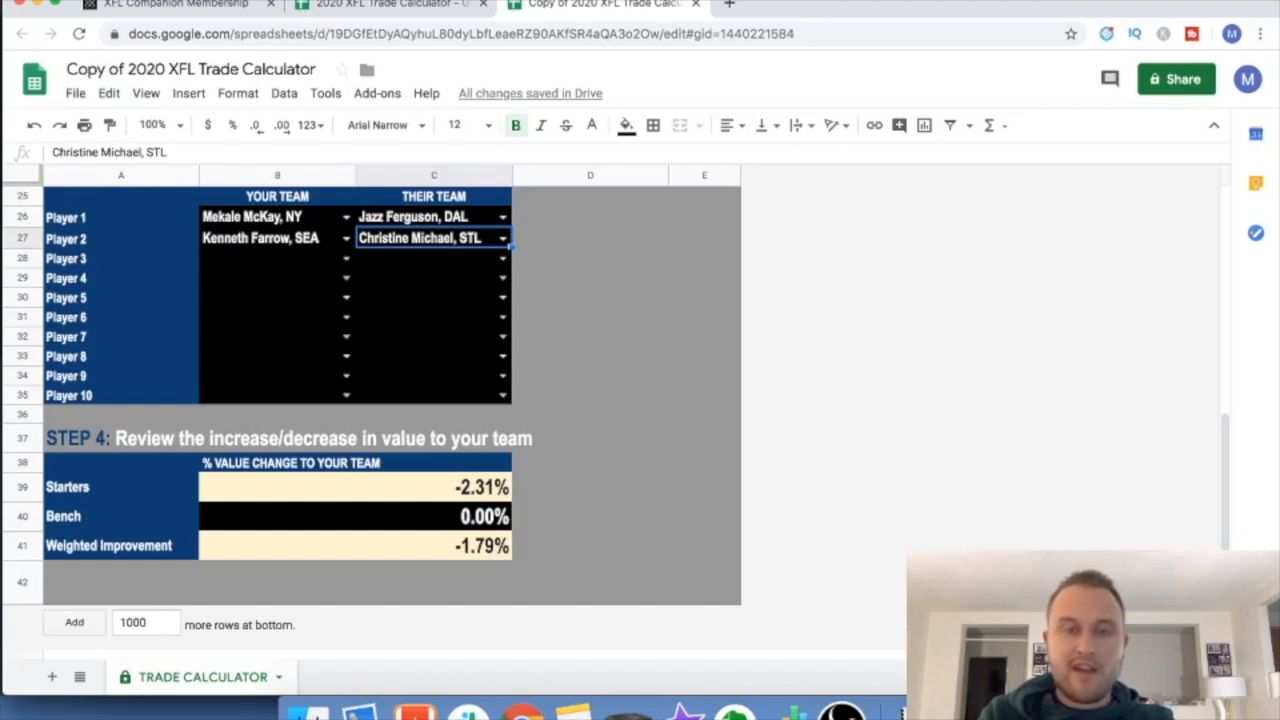
pyautogui.click(432, 258)
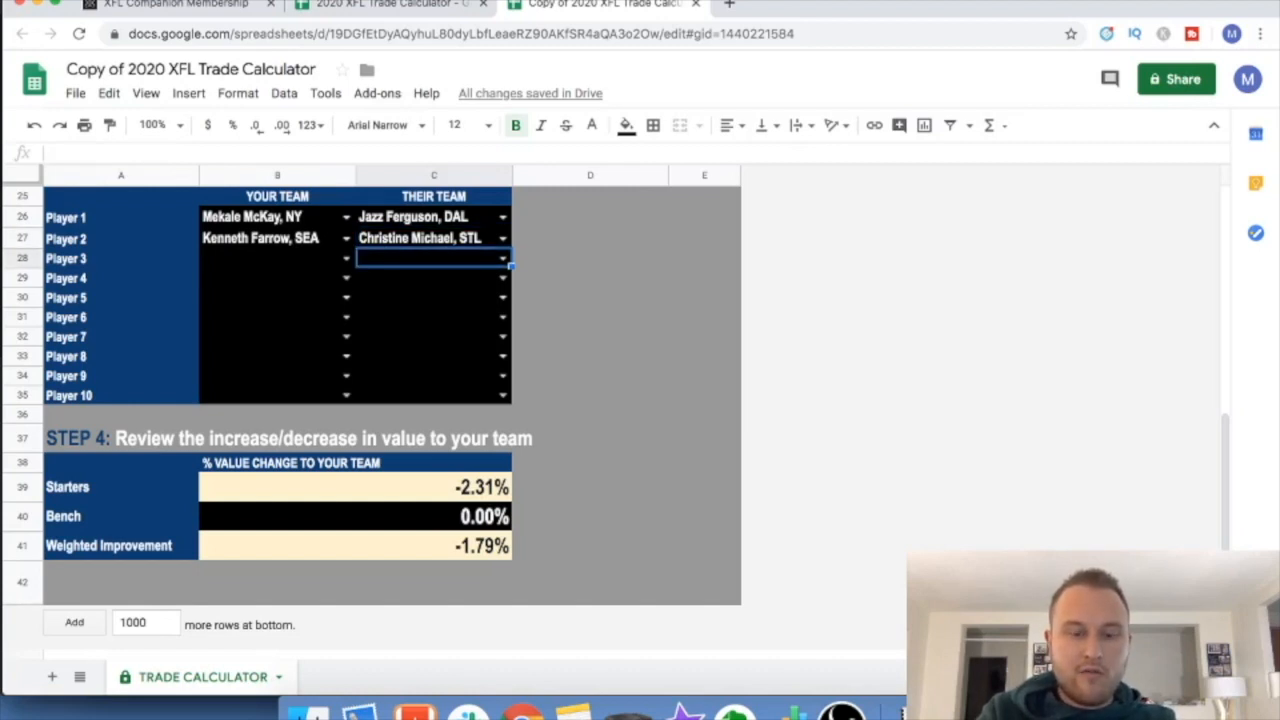
pyautogui.write('Tim Cook, NY')
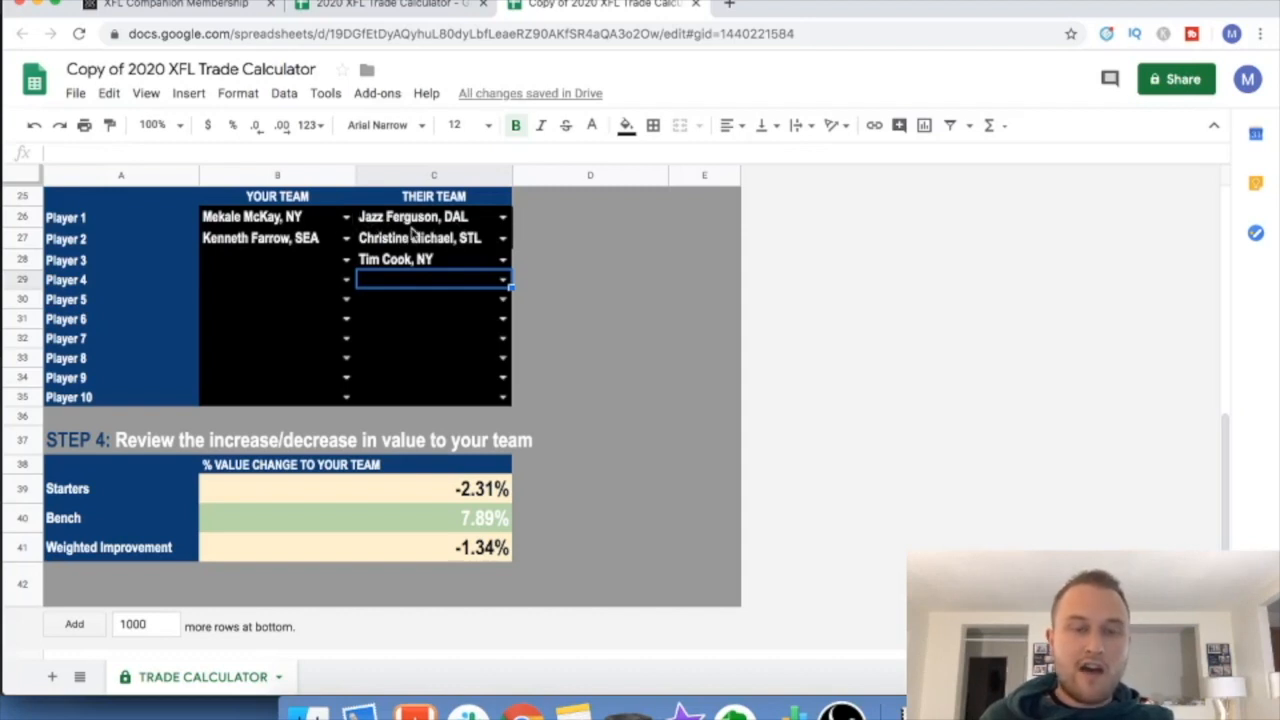
pyautogui.click(432, 260)
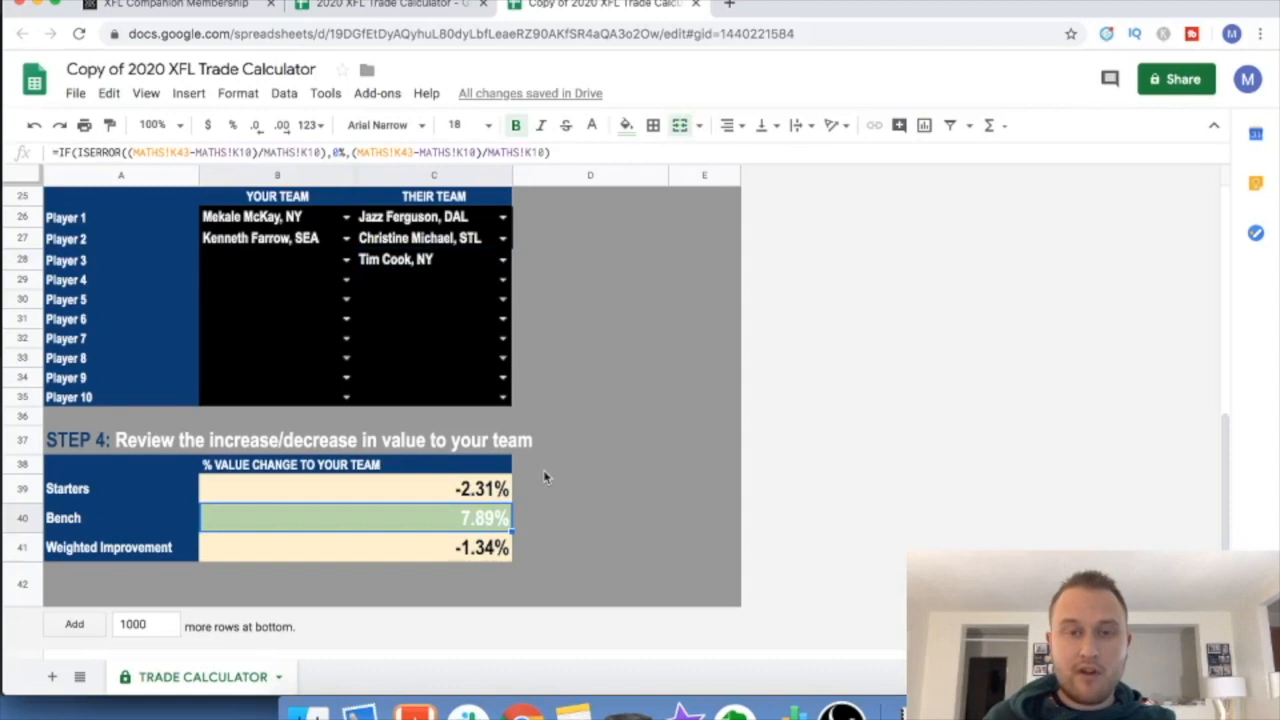
pyautogui.click(482, 488)
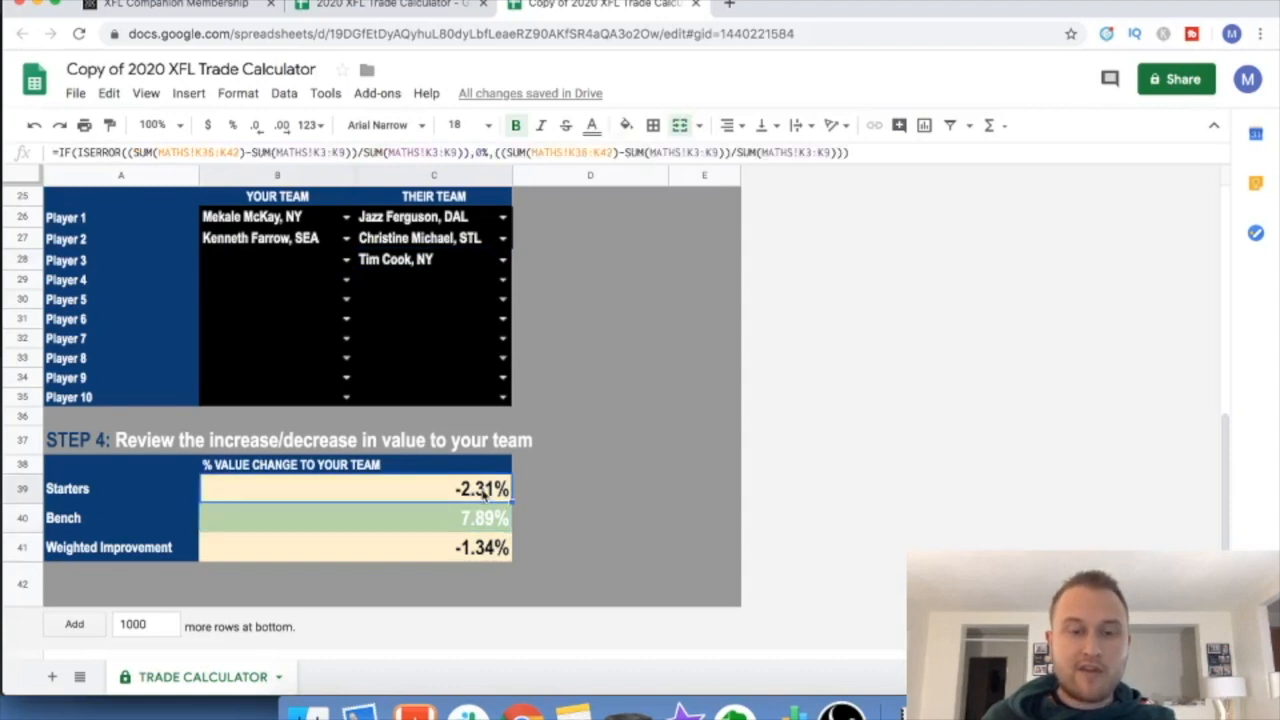
pyautogui.click(590, 516)
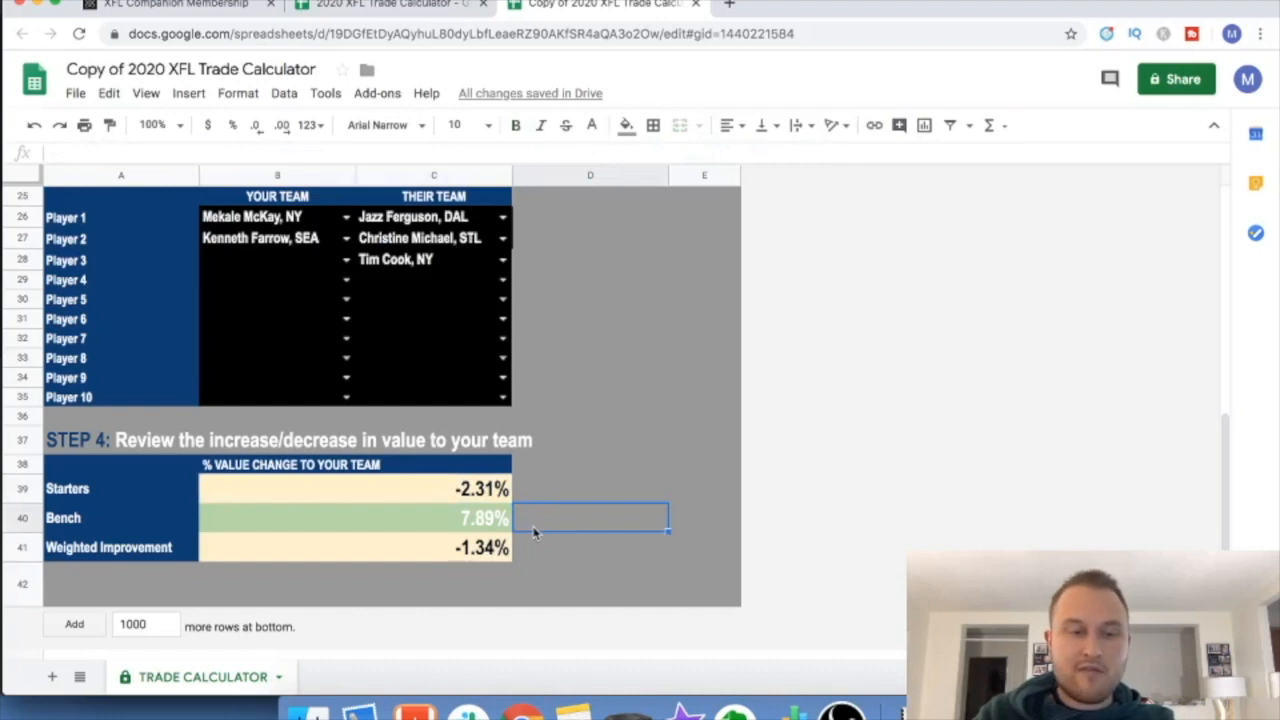
pyautogui.click(590, 548)
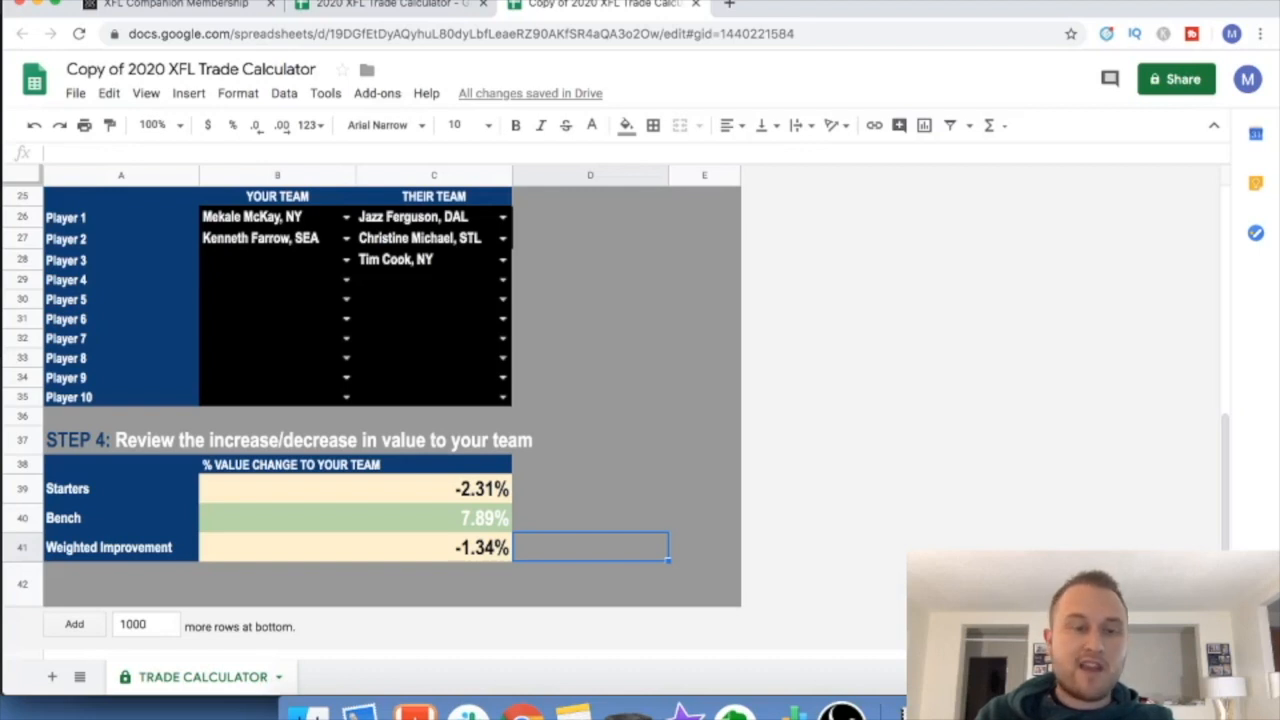
pyautogui.click(590, 518)
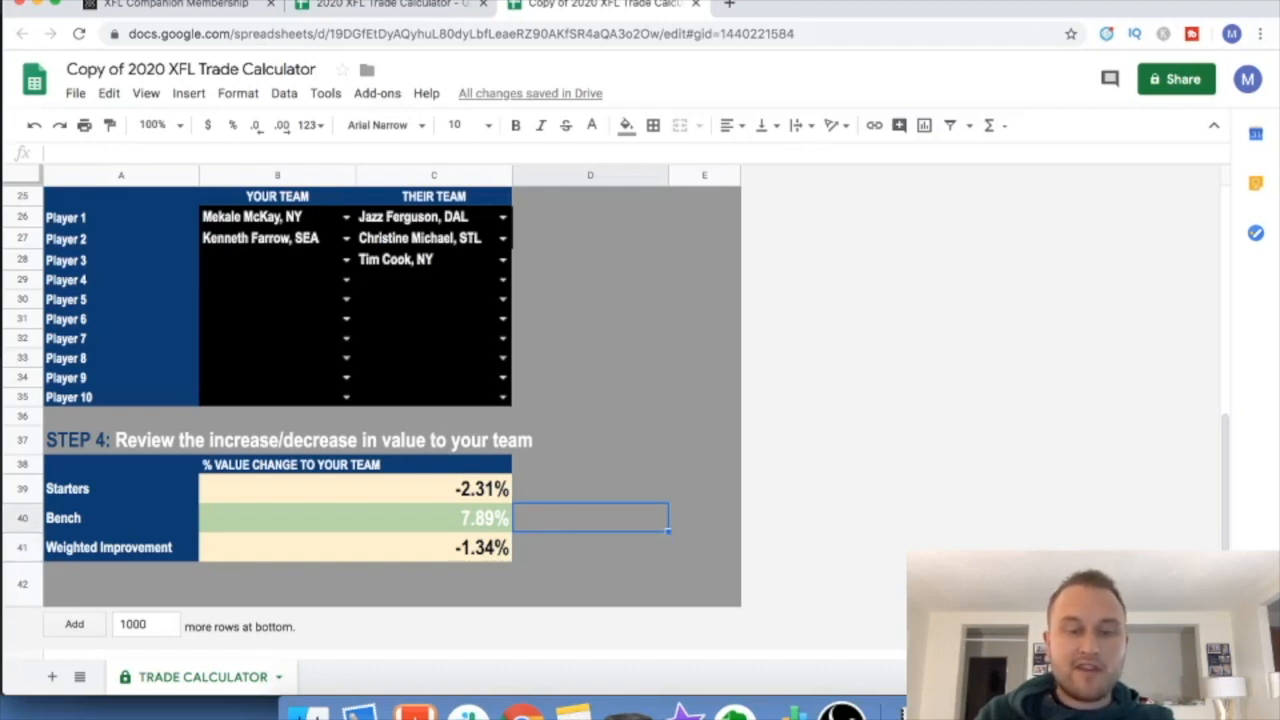
pyautogui.click(590, 548)
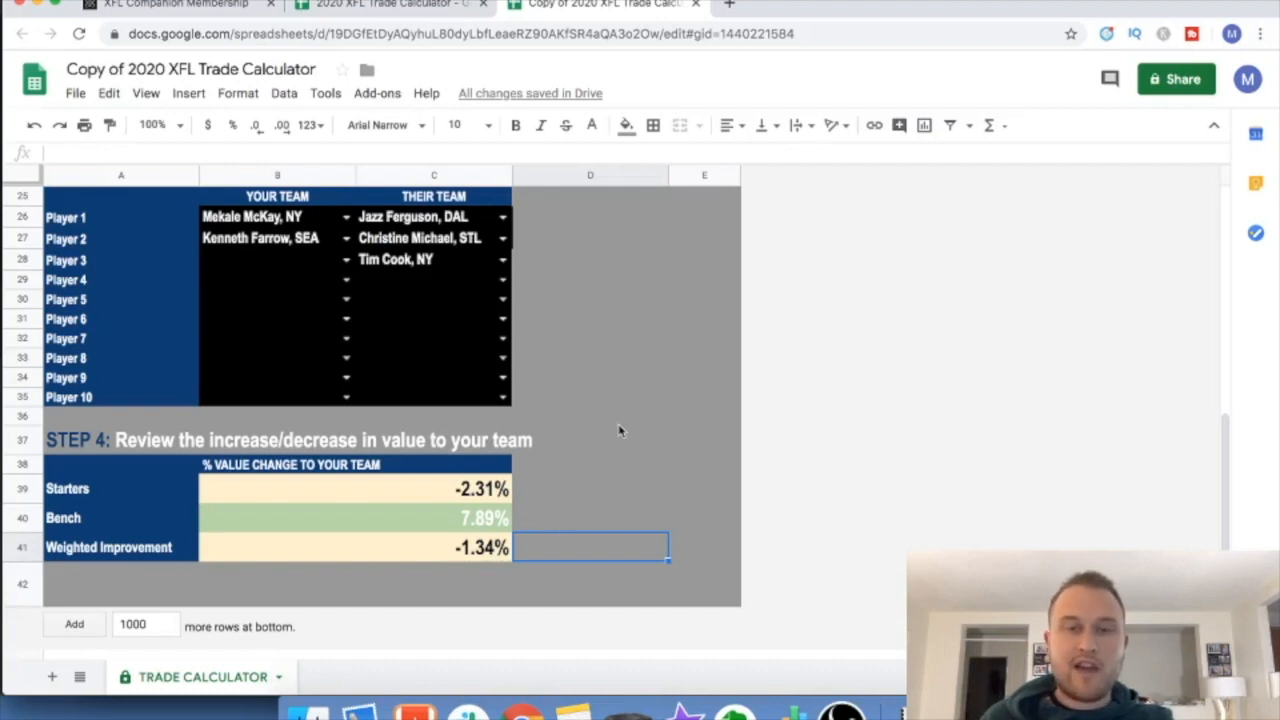
pyautogui.moveTo(624, 410)
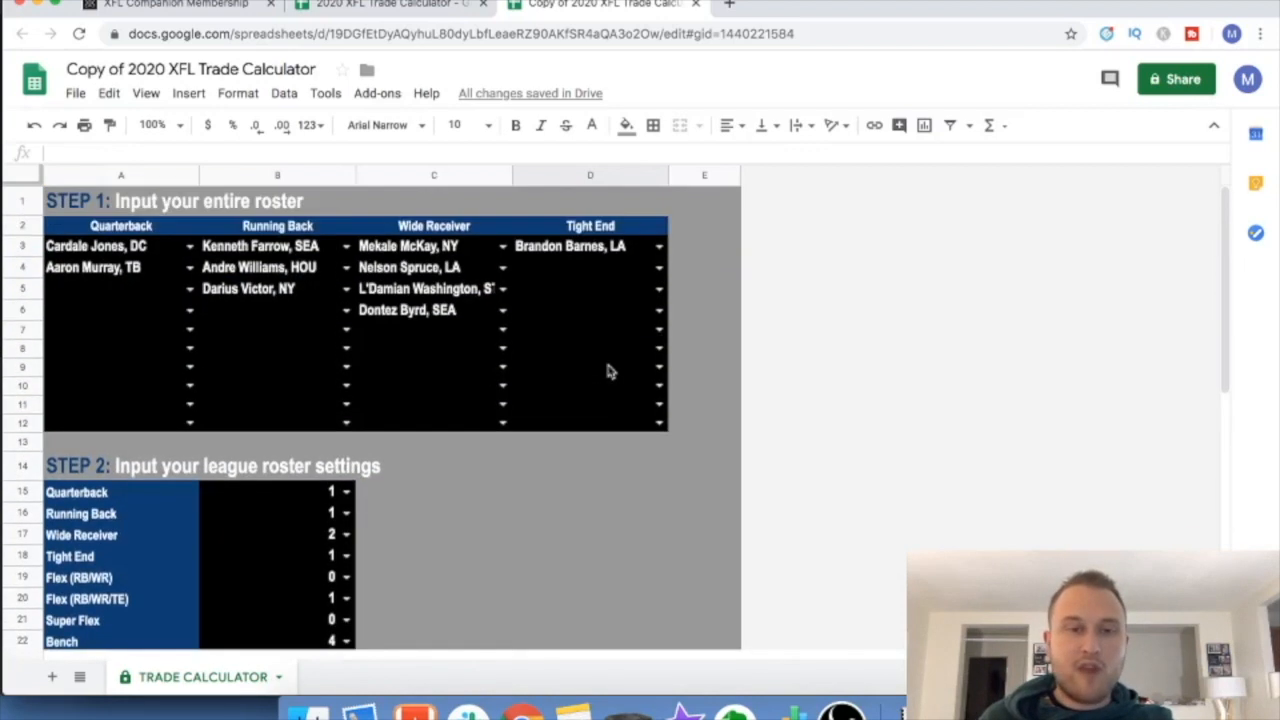
pyautogui.moveTo(684, 344)
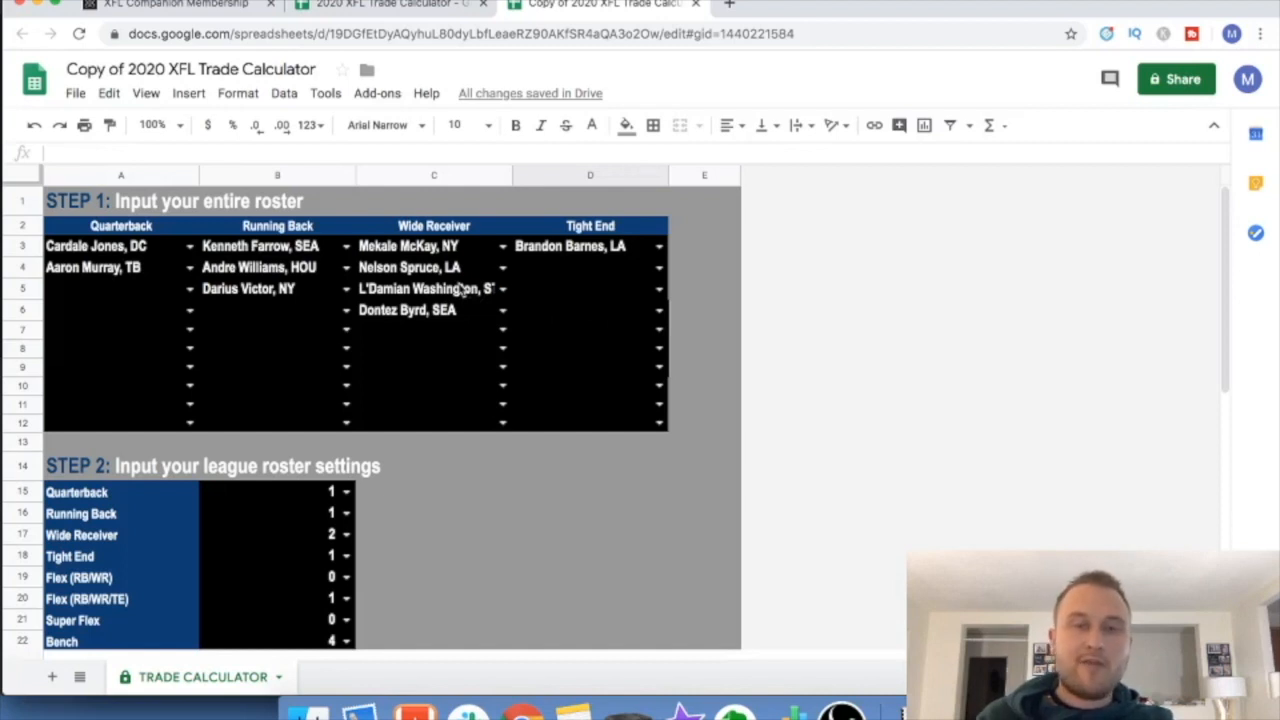
pyautogui.moveTo(600, 460)
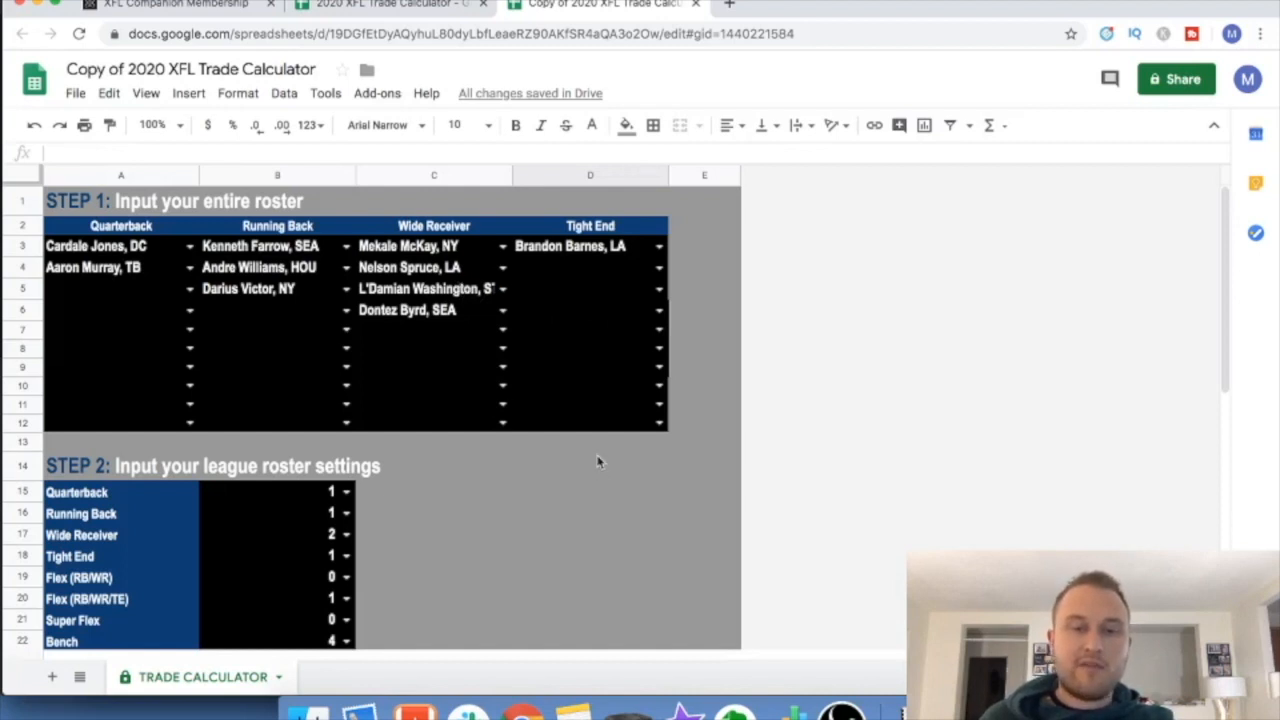
pyautogui.click(704, 442)
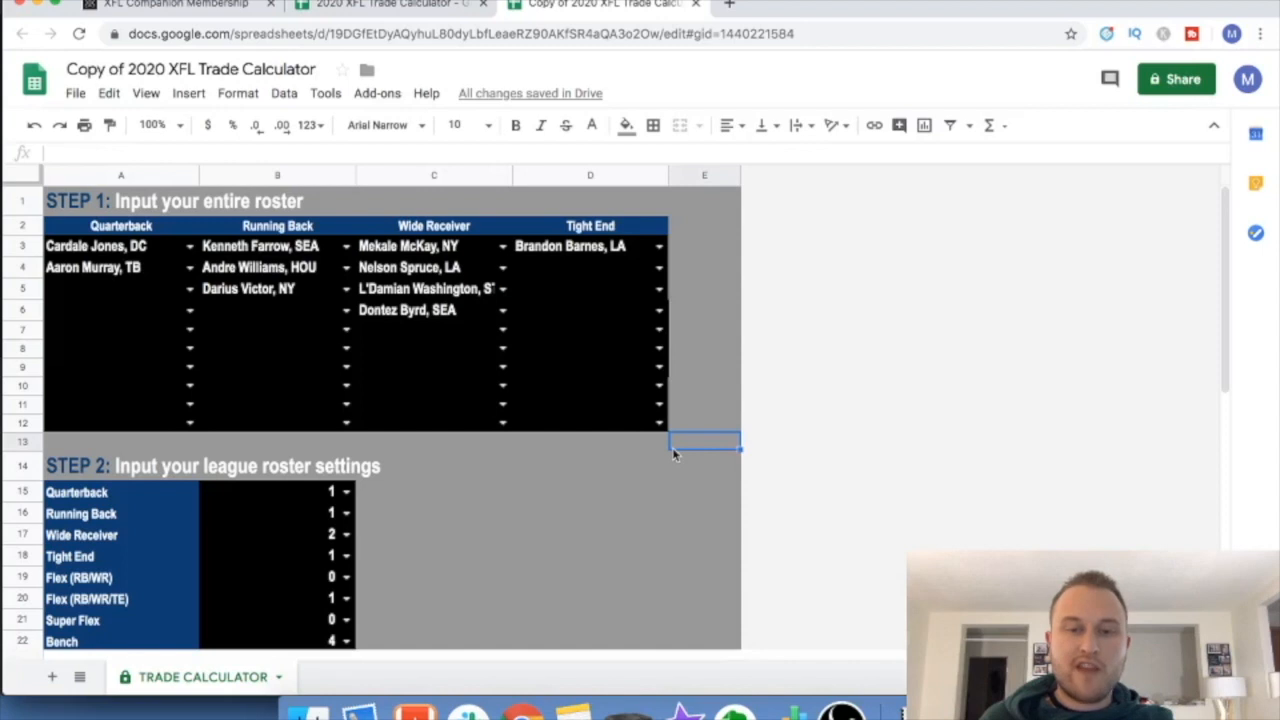
pyautogui.scroll(-3)
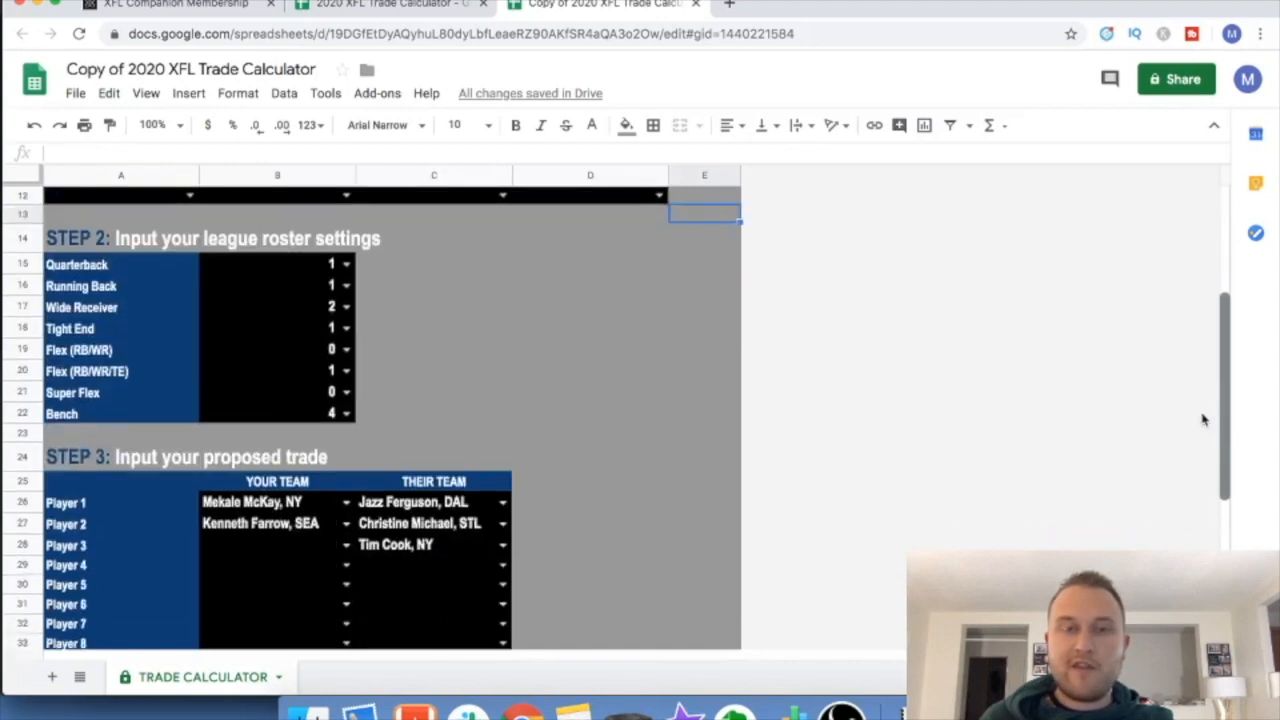
pyautogui.scroll(-3)
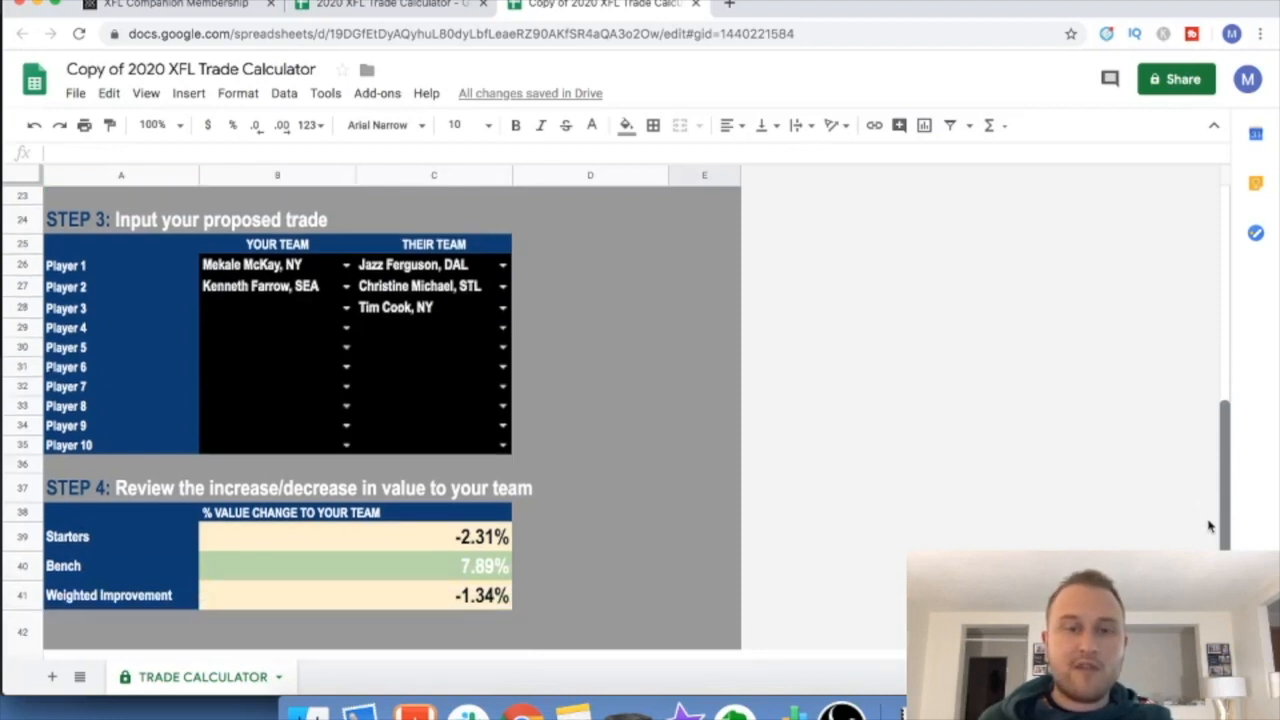
pyautogui.scroll(3)
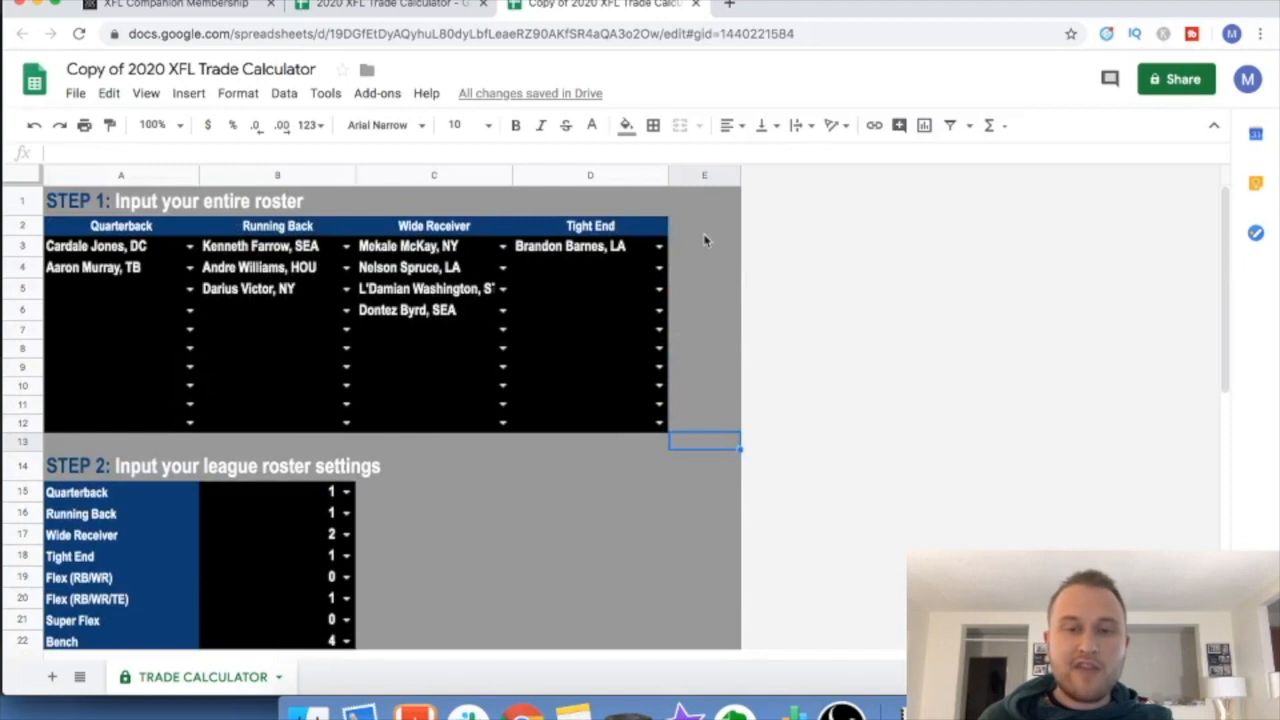